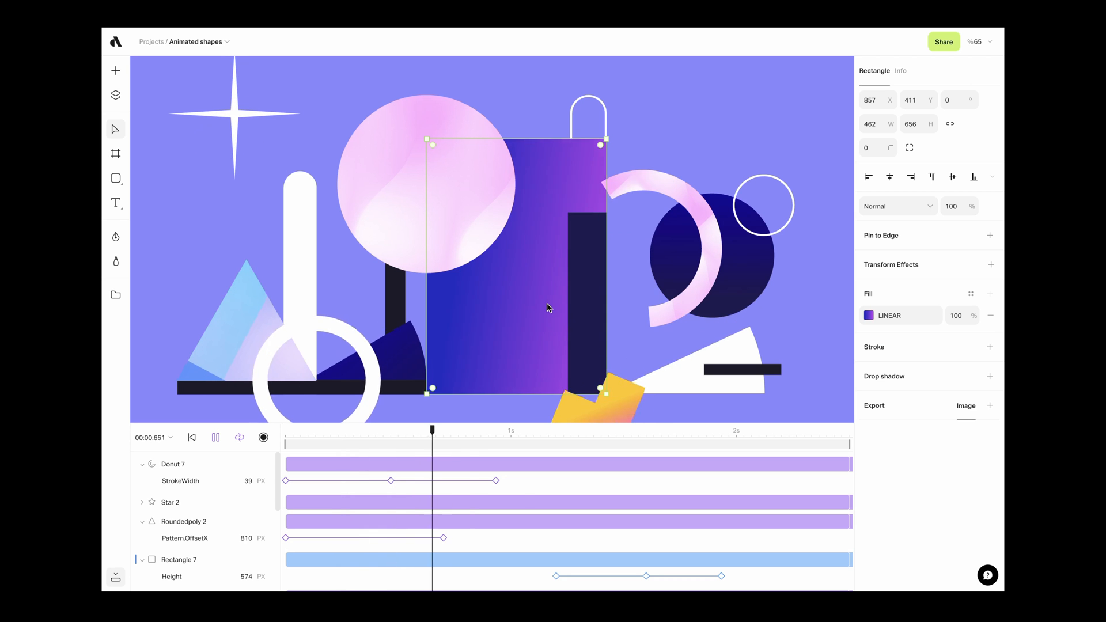
- Play the Animated shapes demo, then start a new empty untitled project
click(321, 442)
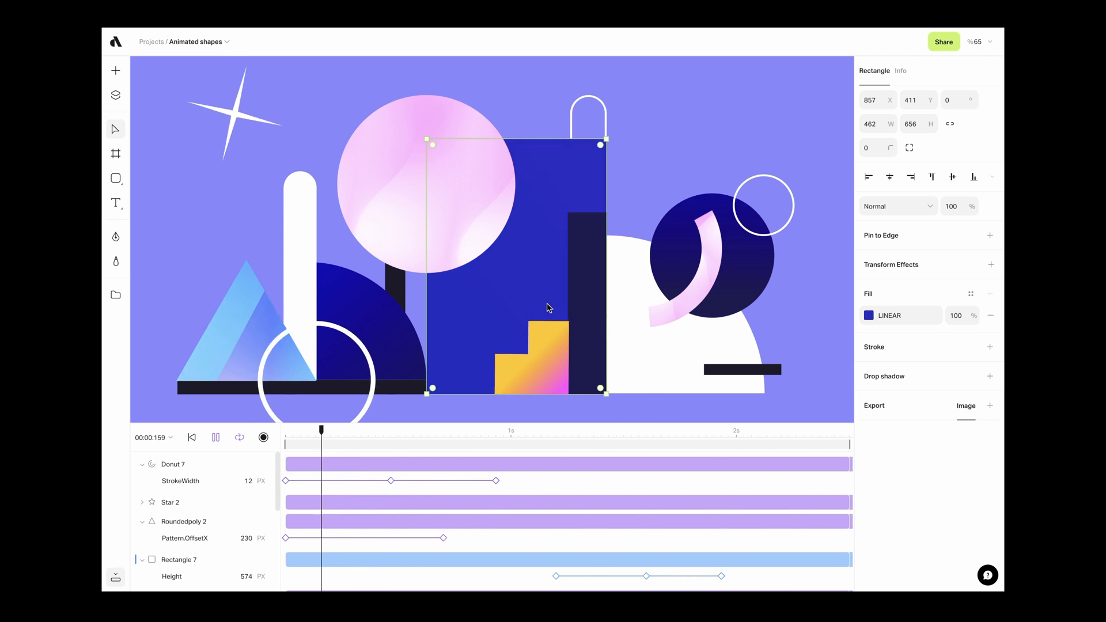
click(772, 429)
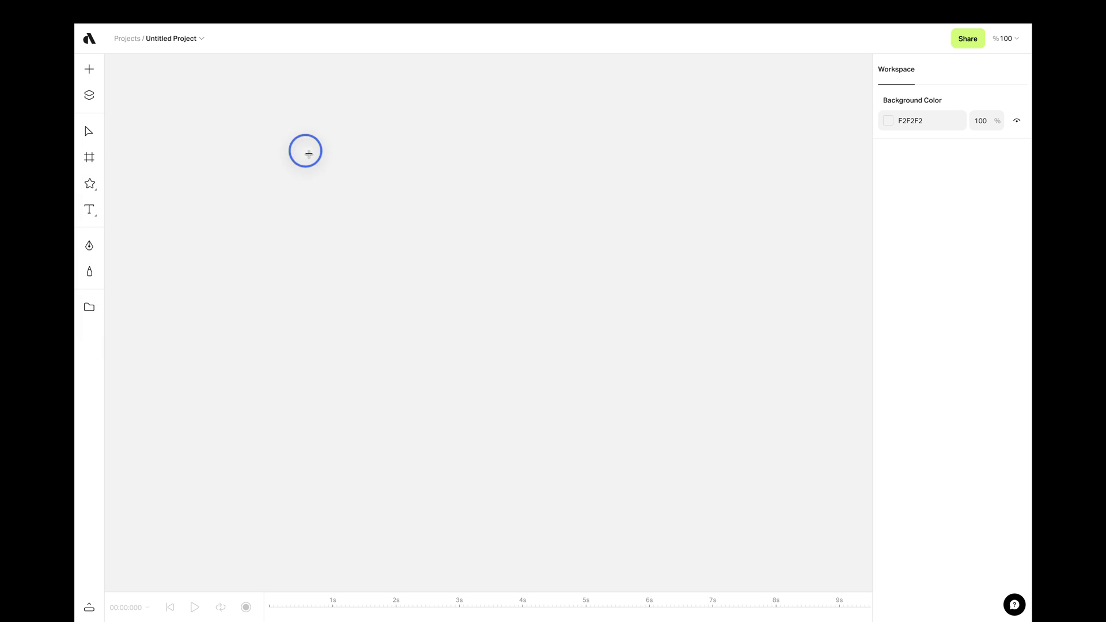
- Draw a grey star and reshape its handles into nine sharper points
drag(307, 151, 620, 464)
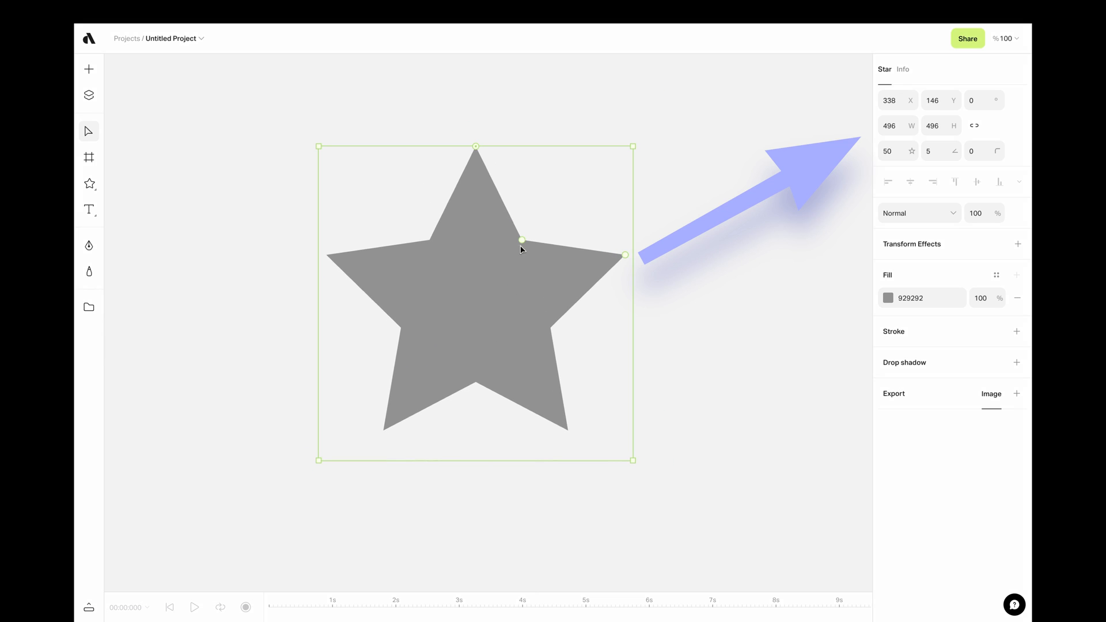
drag(522, 240, 536, 218)
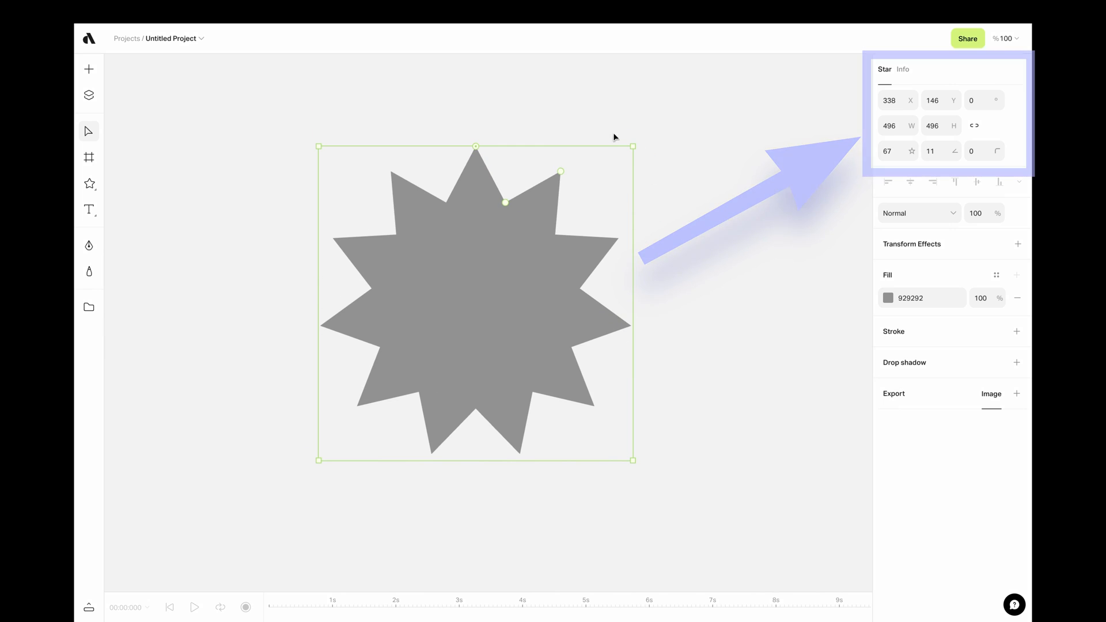
drag(630, 146, 654, 182)
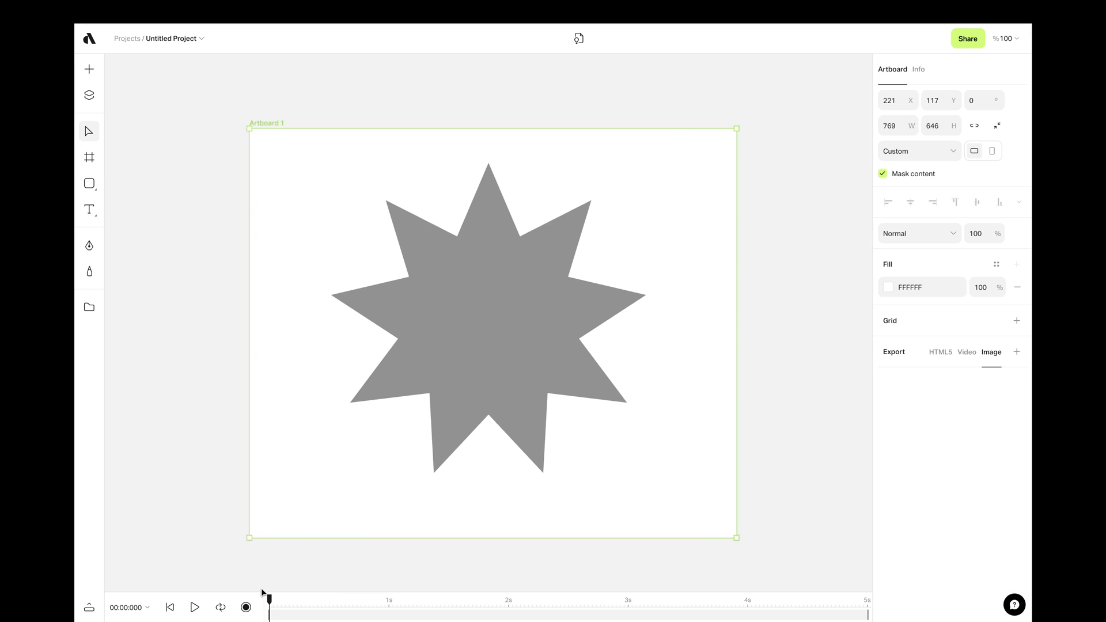
- Switch on keyframe recording for the star and bring the timeline into view
click(246, 607)
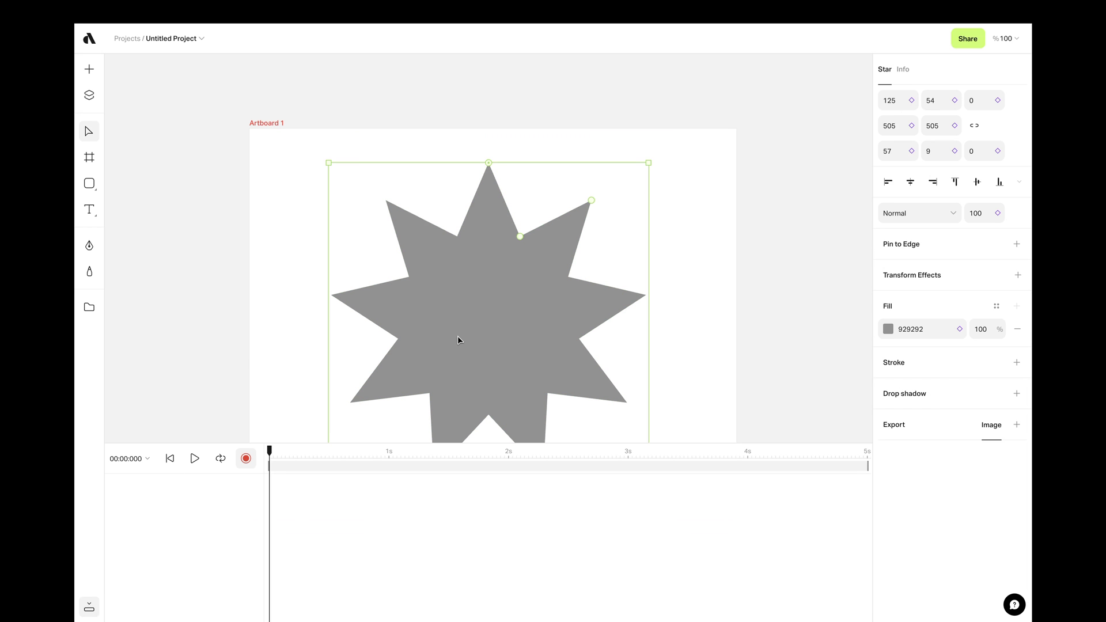
scroll(down, 3)
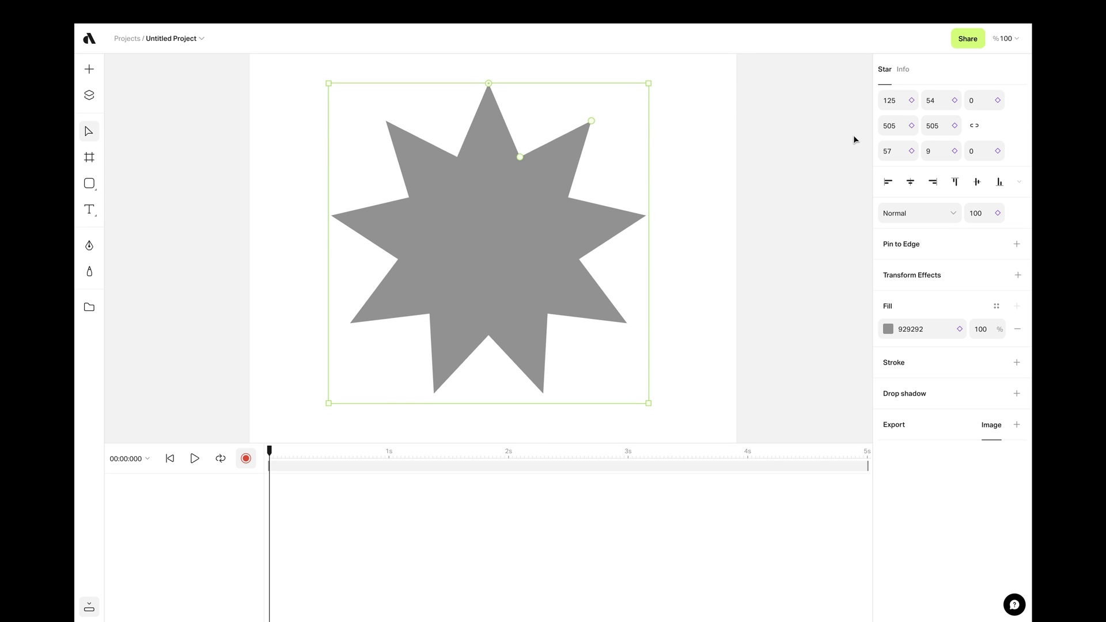
mouse_move(914, 101)
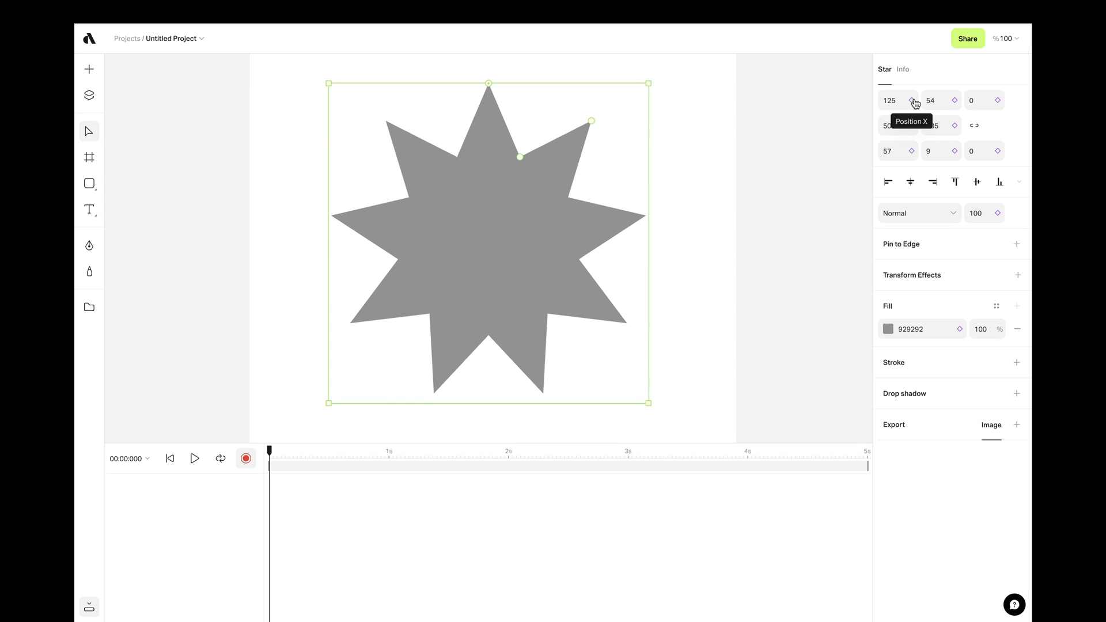
mouse_move(997, 101)
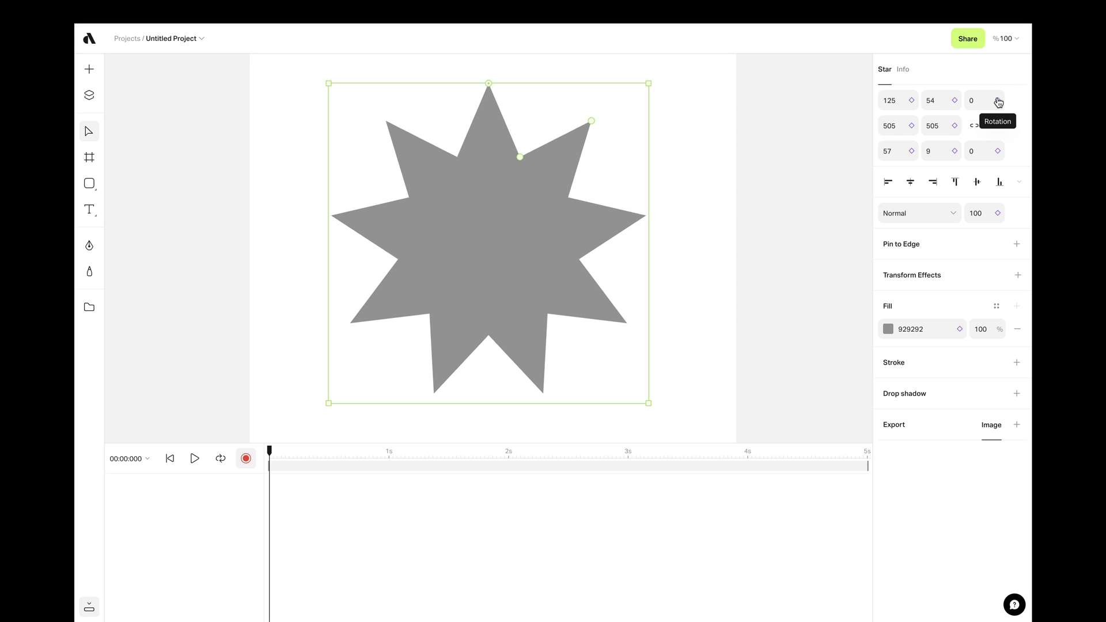
mouse_move(910, 106)
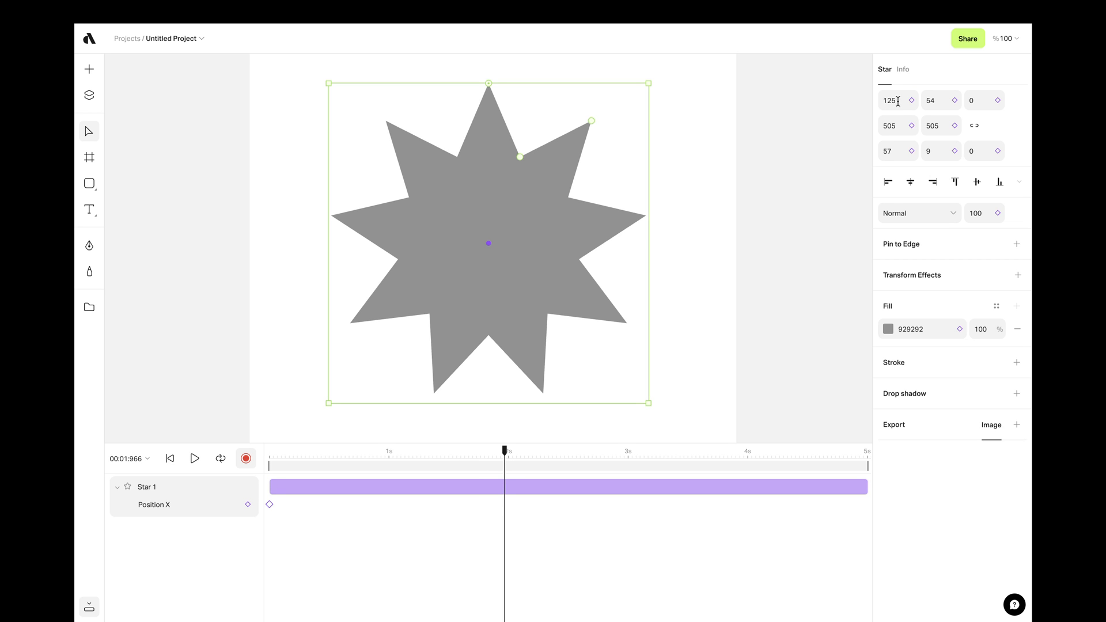
- Keyframe the star's Position X at two seconds, then rewind and preview the slide
text(215)
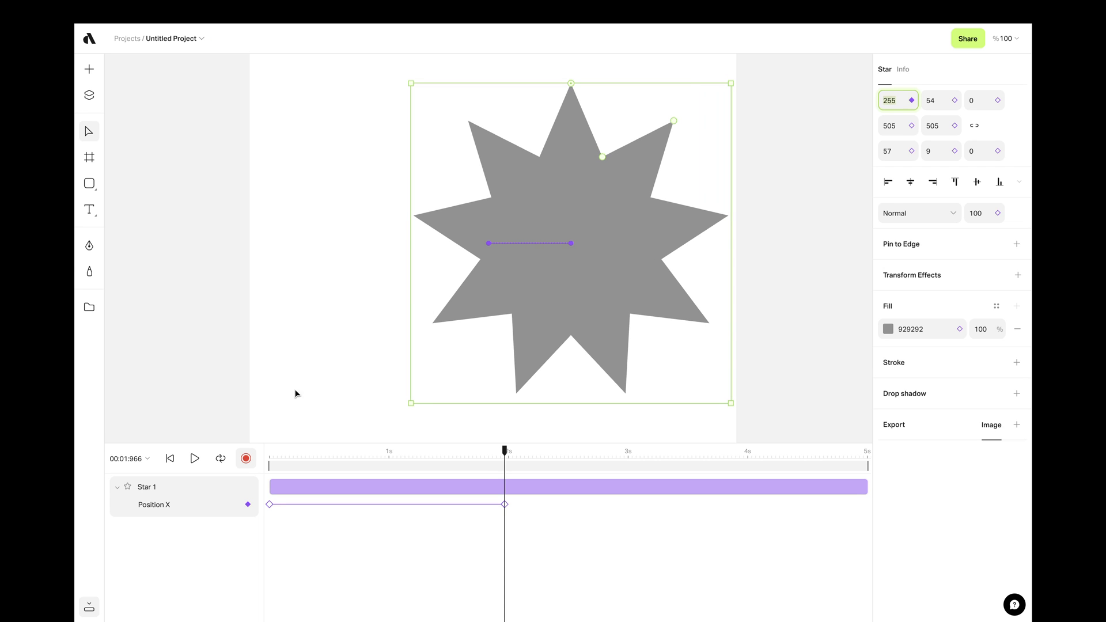
mouse_move(169, 459)
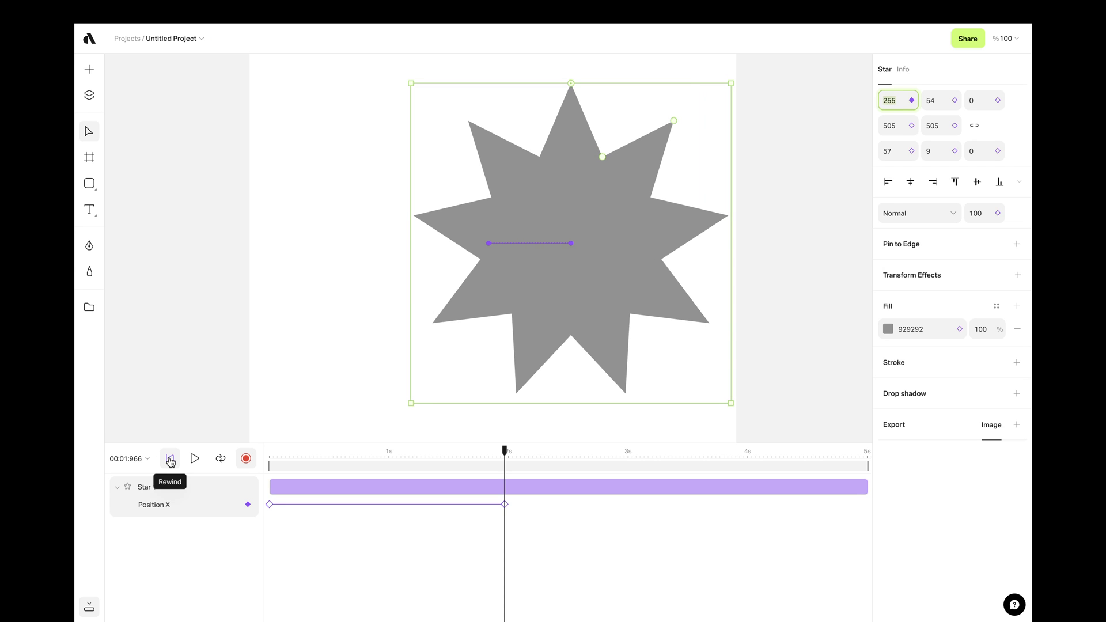
click(194, 459)
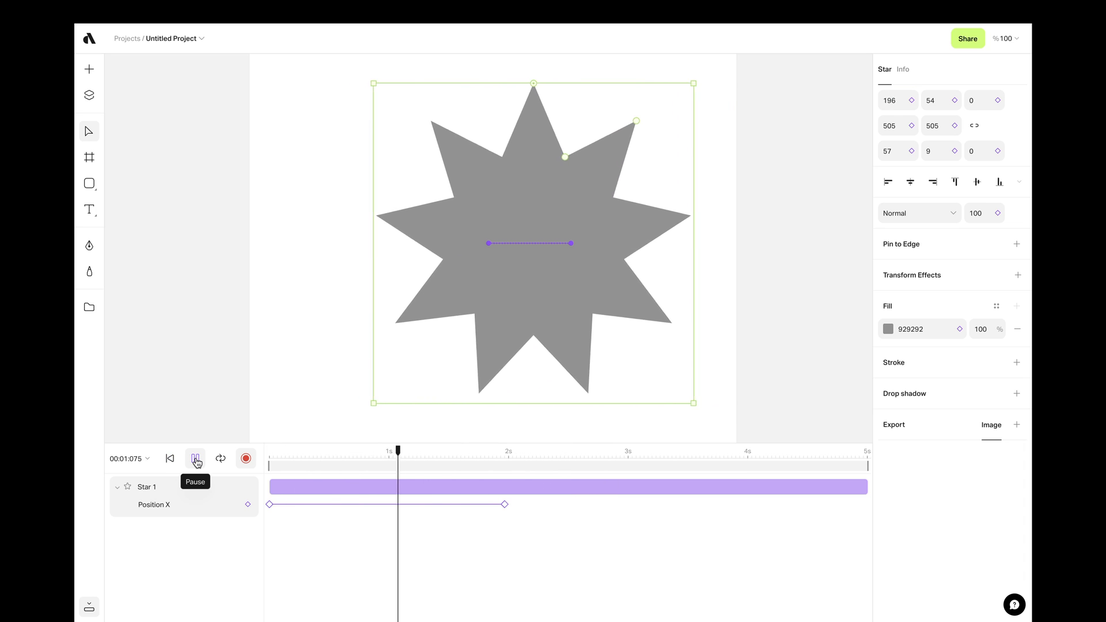
click(194, 458)
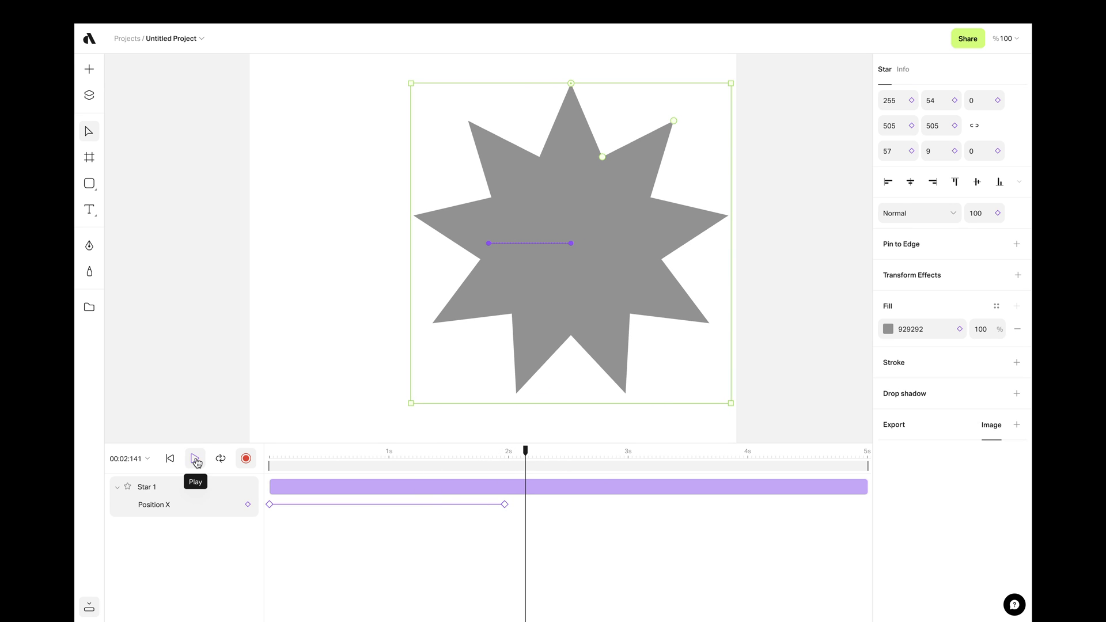
mouse_move(212, 408)
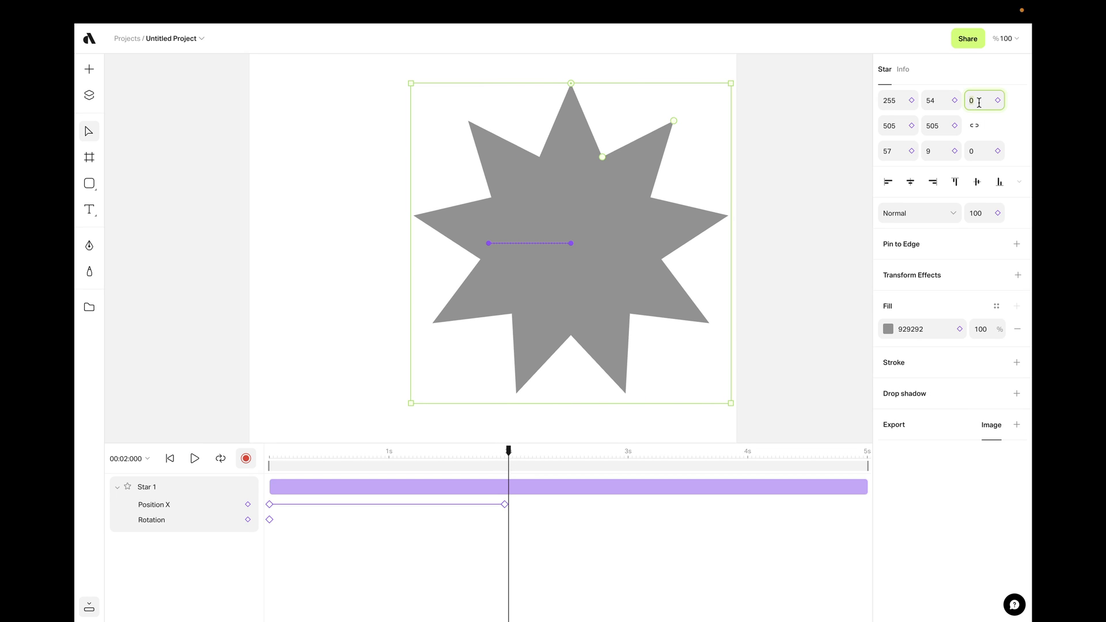
- At two seconds set Rotation 40 and a near-black fill for the star, rewinding after each
text(40)
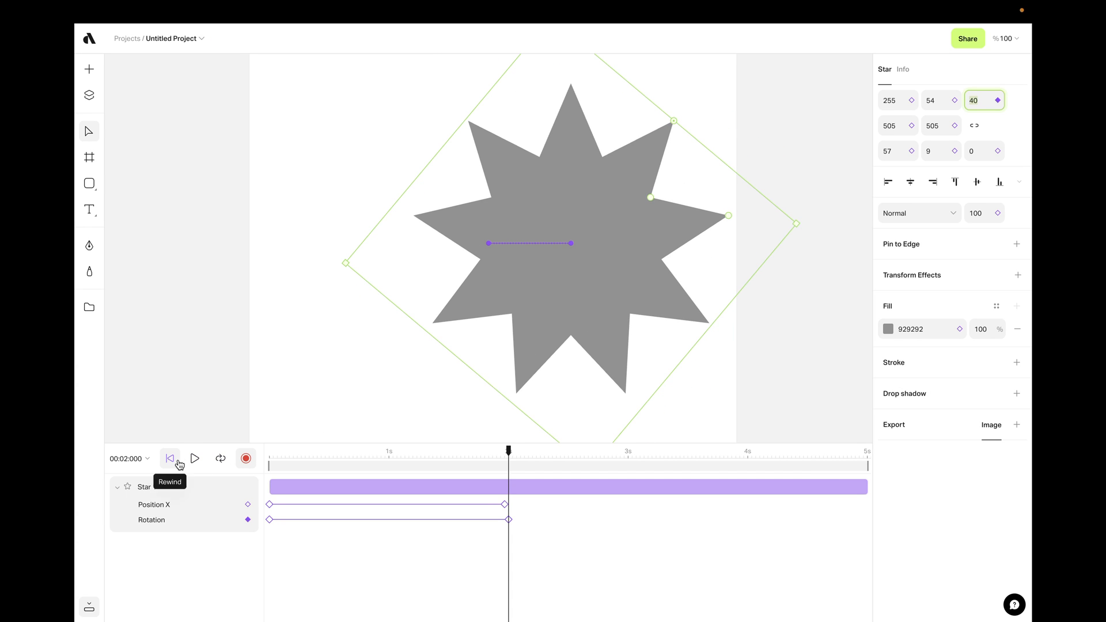
click(194, 459)
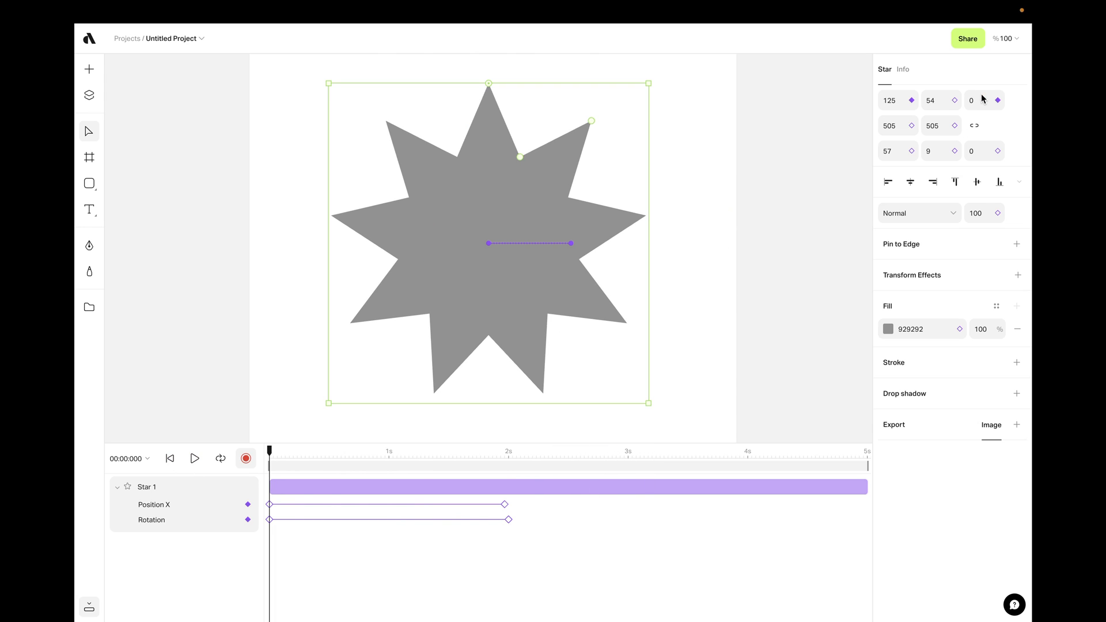
click(976, 100)
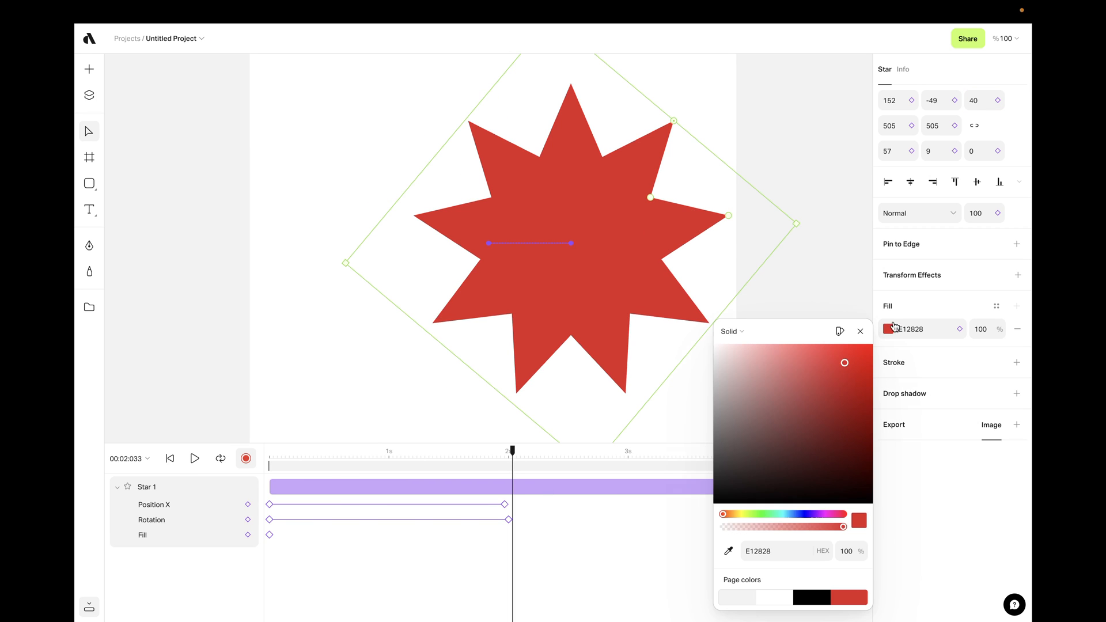
click(859, 332)
text(37)
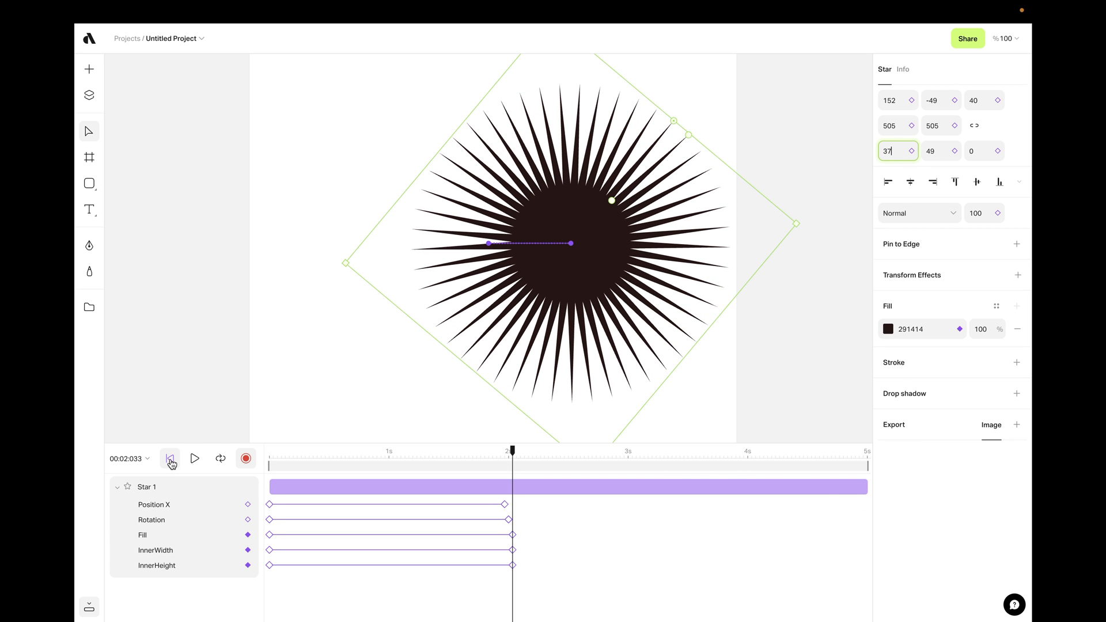
click(195, 458)
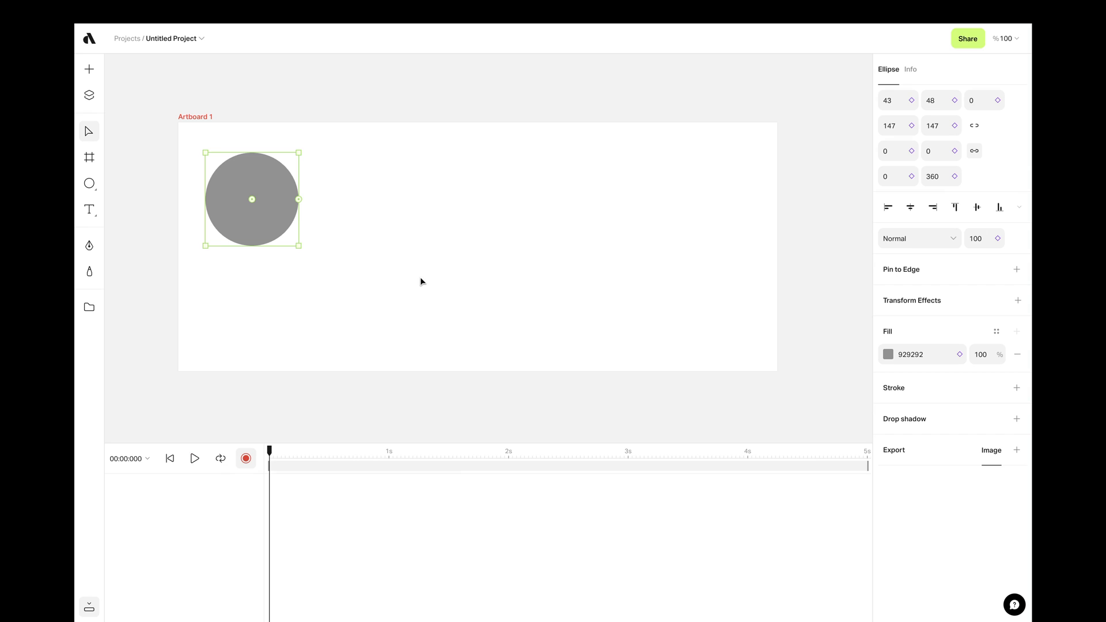
mouse_move(261, 237)
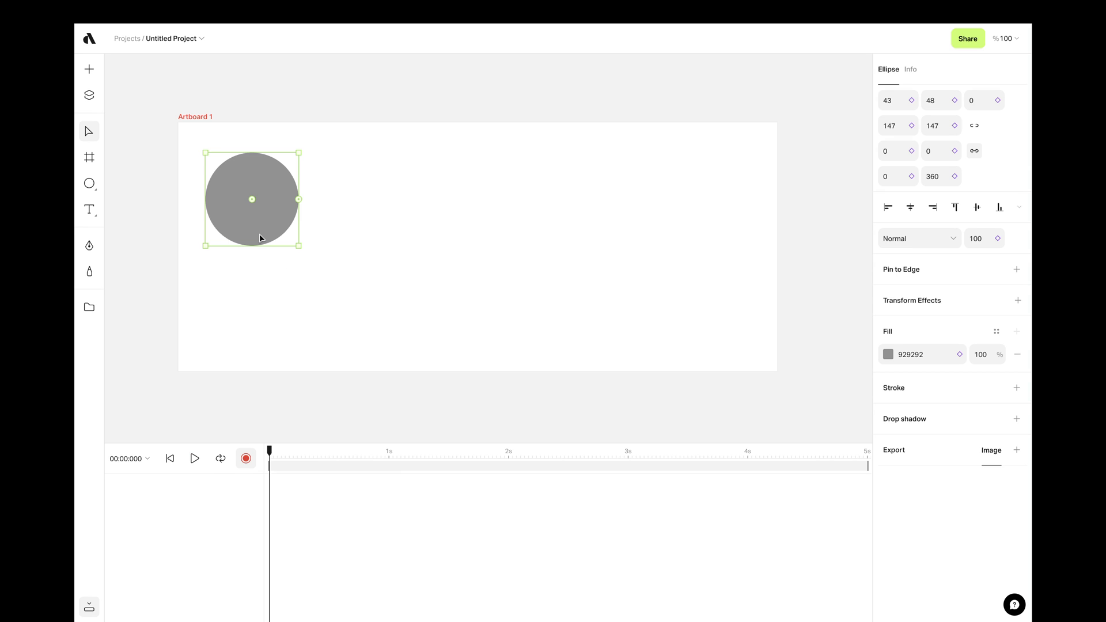
- Record the circle's zigzag positions down to the lower-right end and play it back
drag(252, 199, 273, 226)
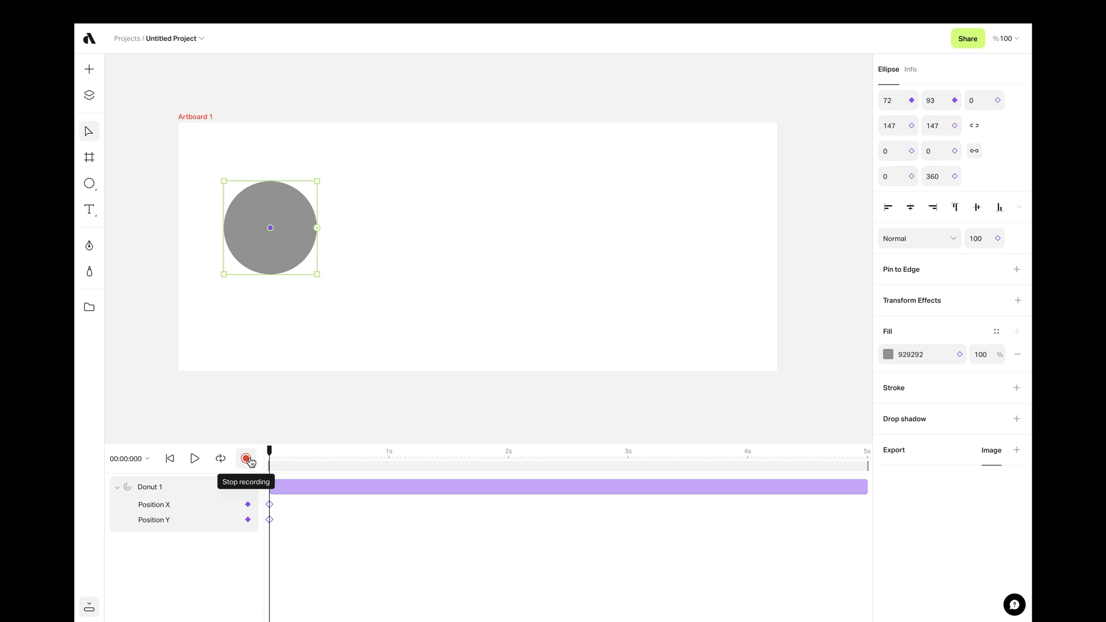
click(245, 458)
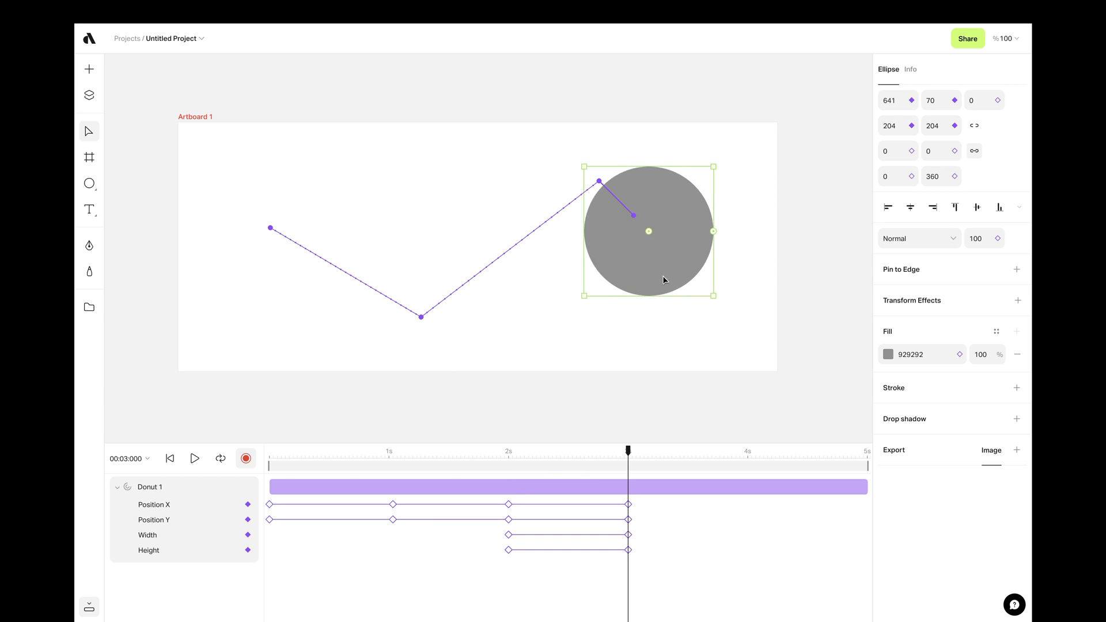
drag(647, 231, 702, 281)
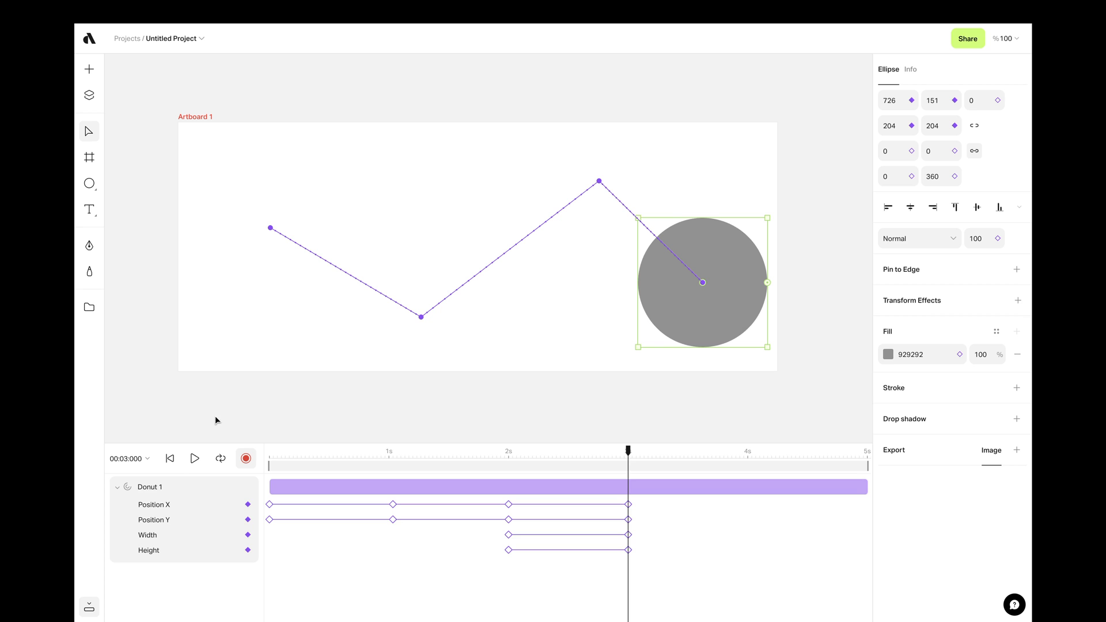
click(194, 458)
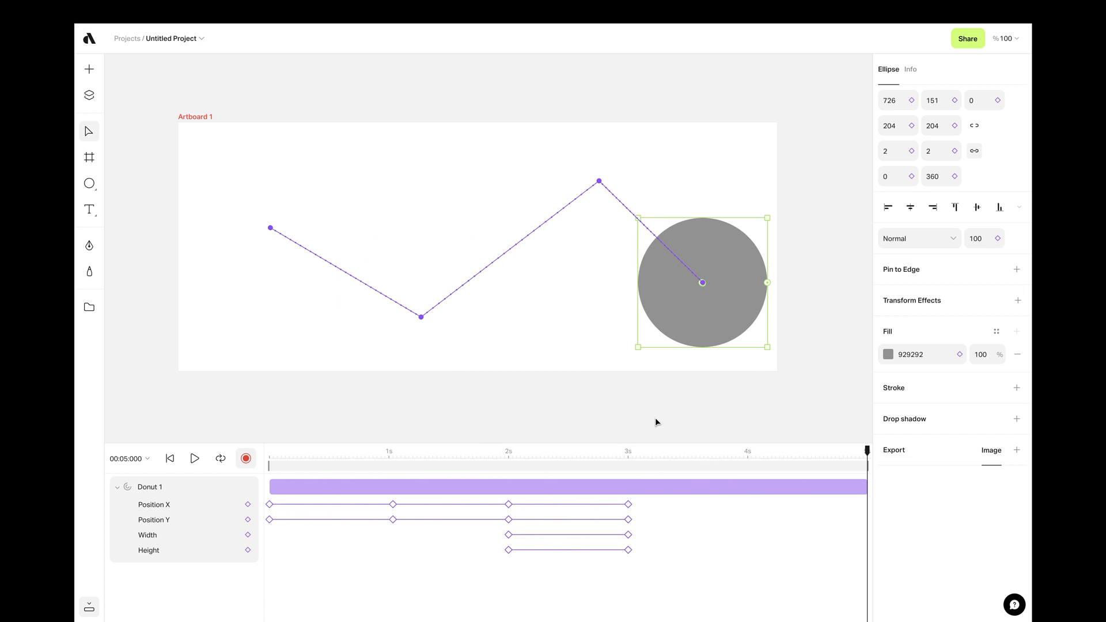
mouse_move(633, 449)
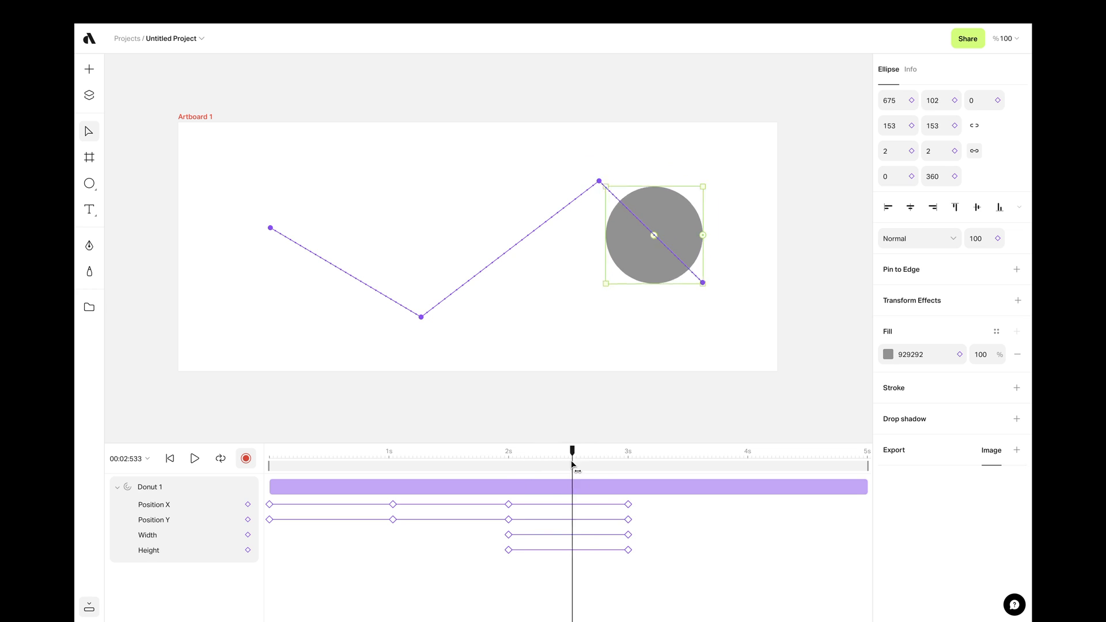
- Scrub and replay the circle's motion to review its current timing
drag(573, 452, 587, 451)
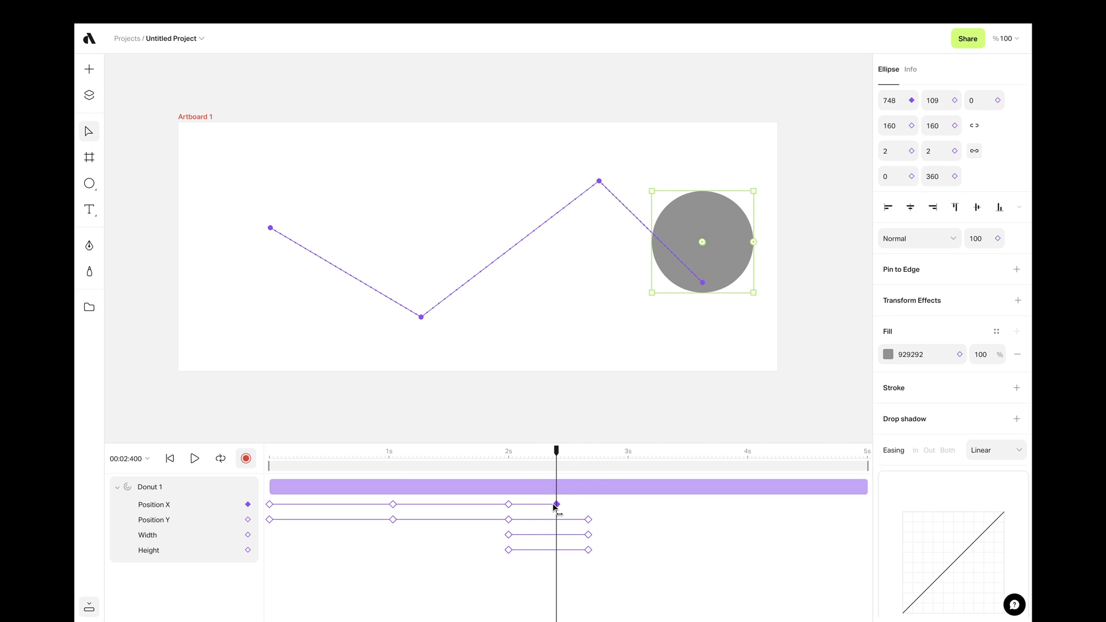
click(195, 458)
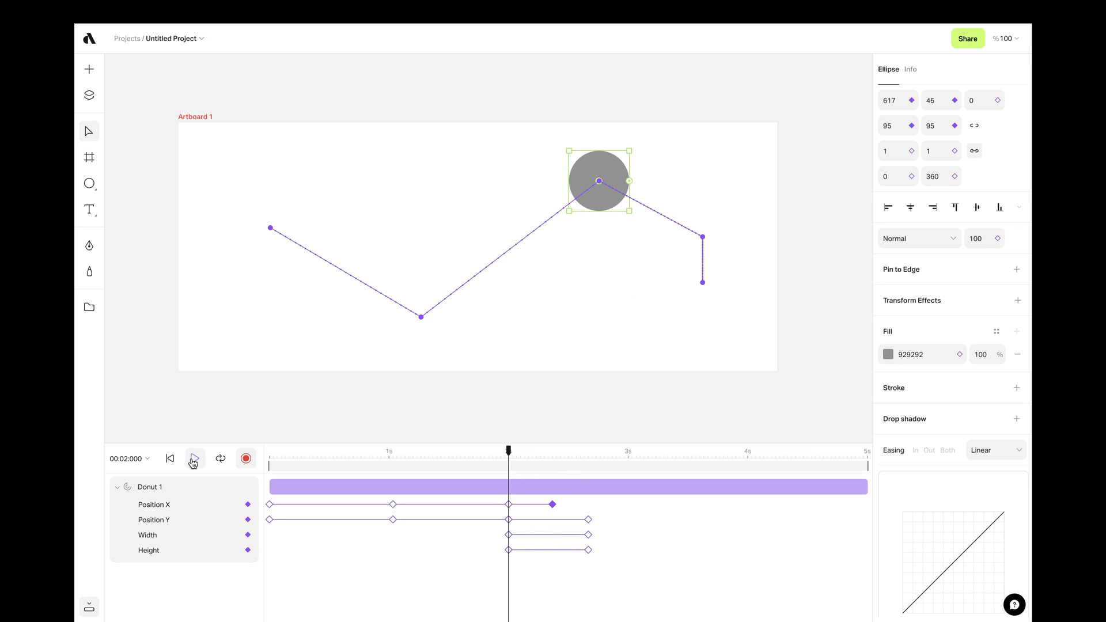
click(195, 458)
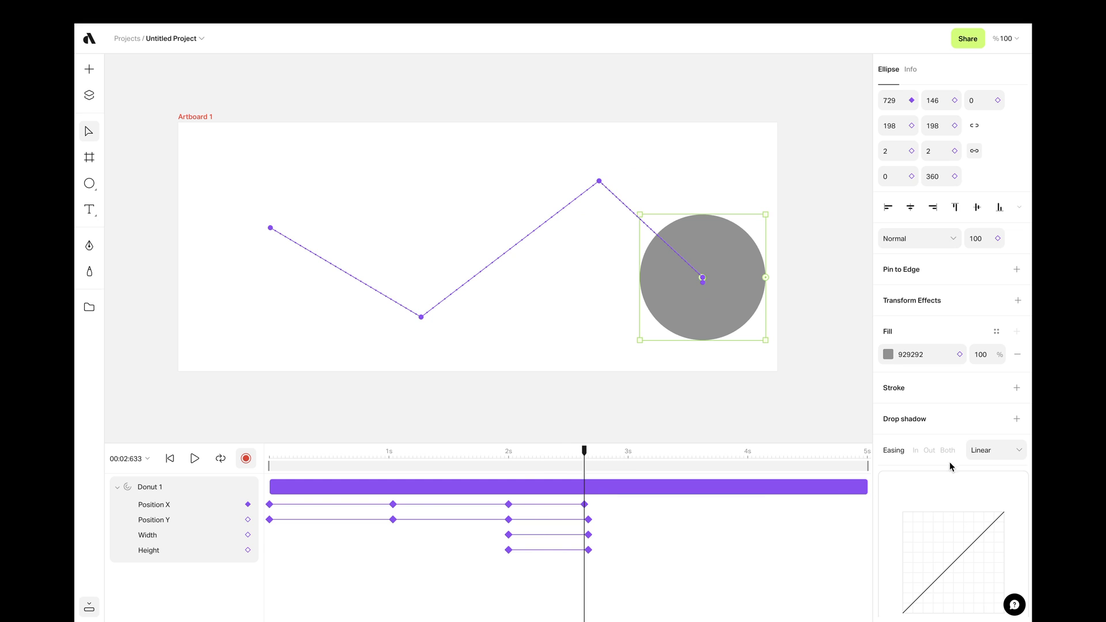
mouse_move(1005, 452)
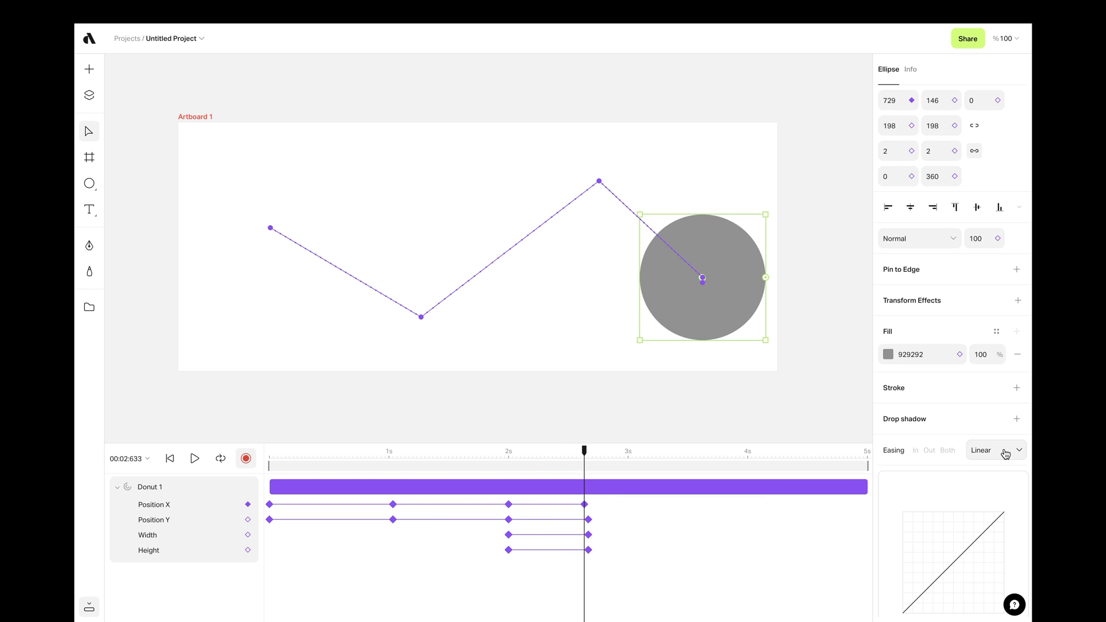
- Switch the circle's easing curve to Cubic and preview the smoothed motion
click(996, 450)
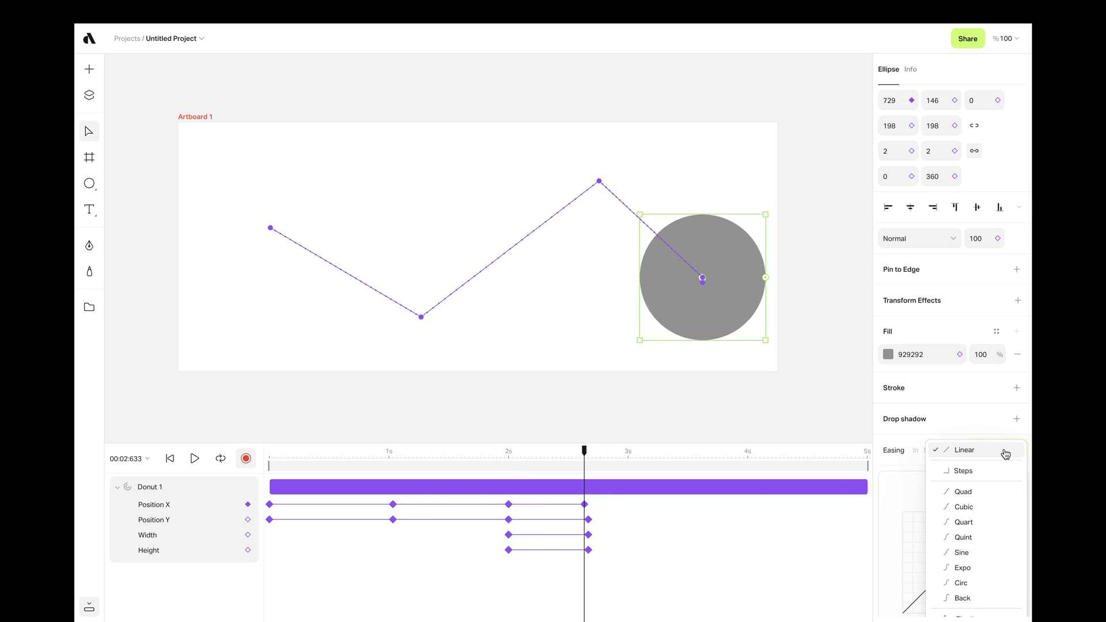
click(964, 507)
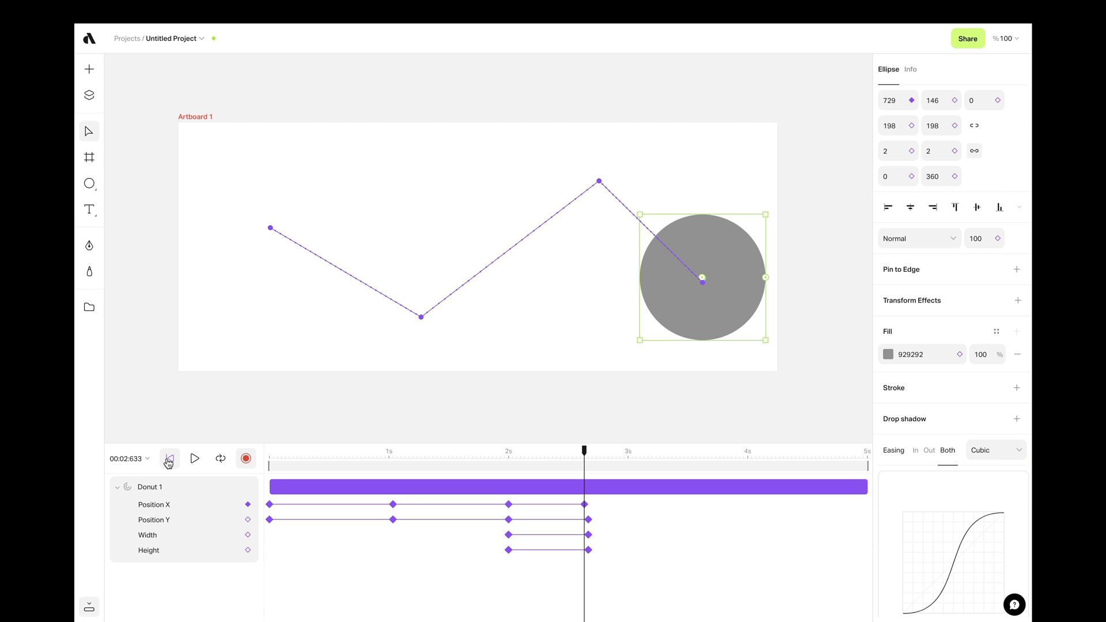
click(194, 458)
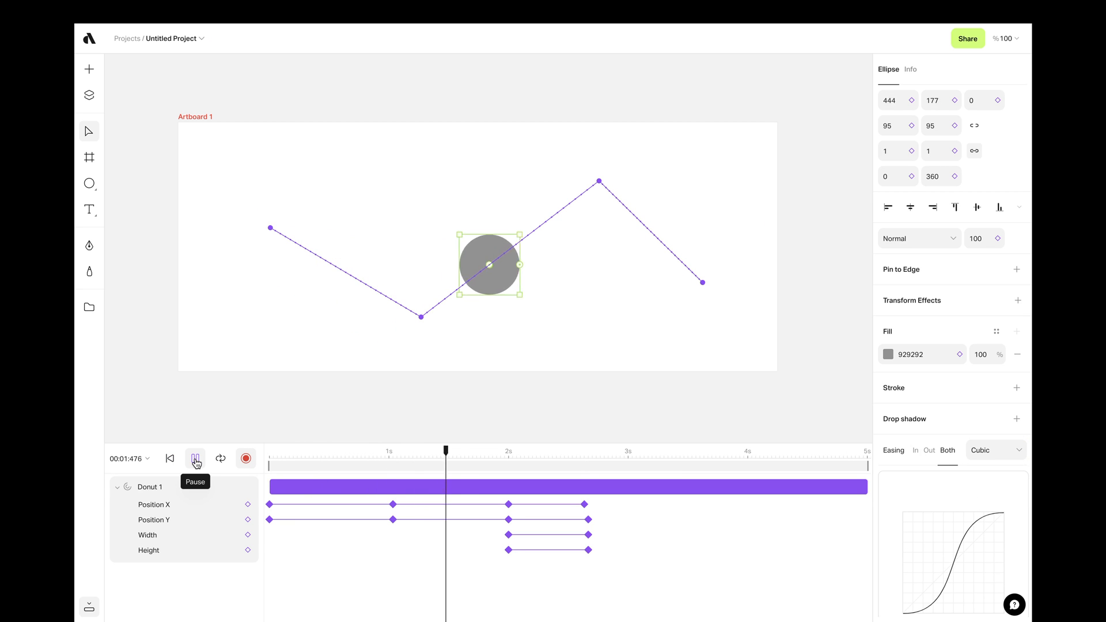
click(195, 458)
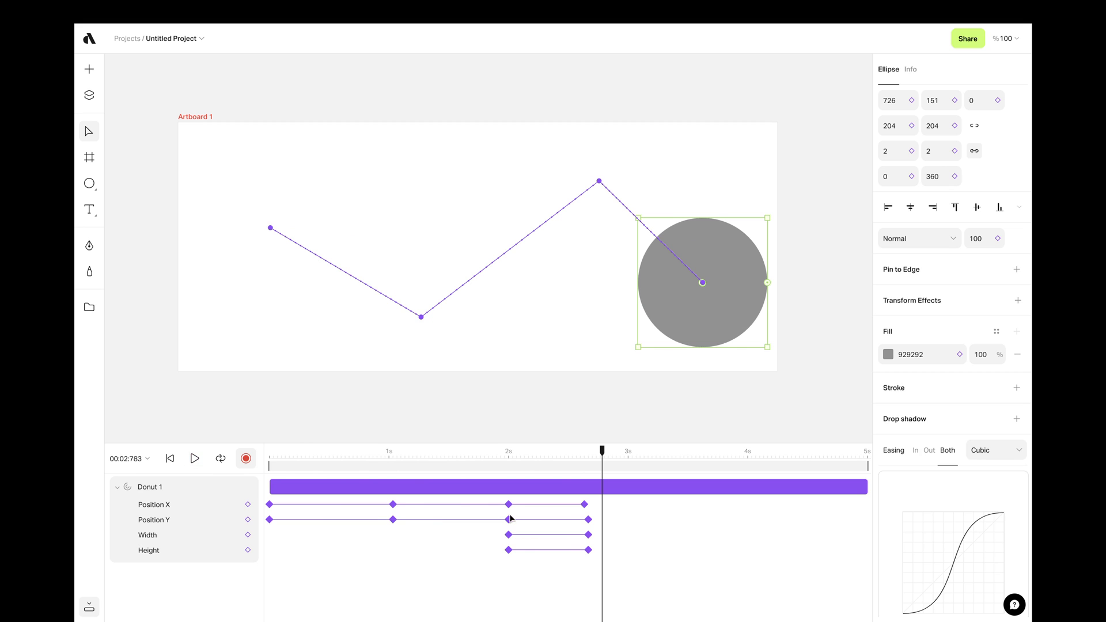
drag(601, 458, 630, 458)
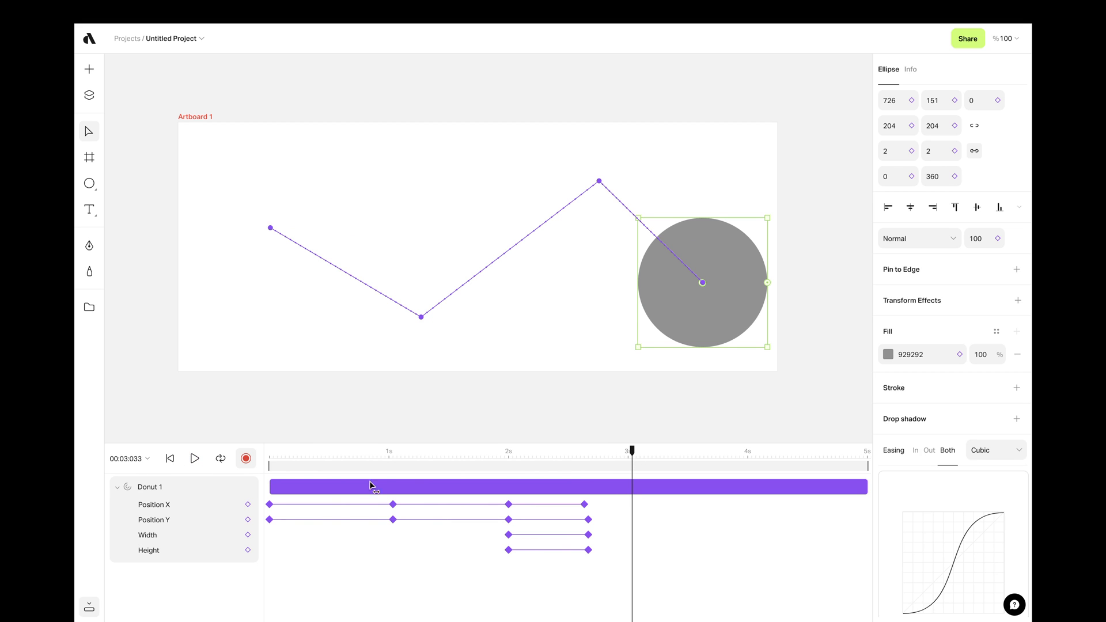
mouse_move(364, 488)
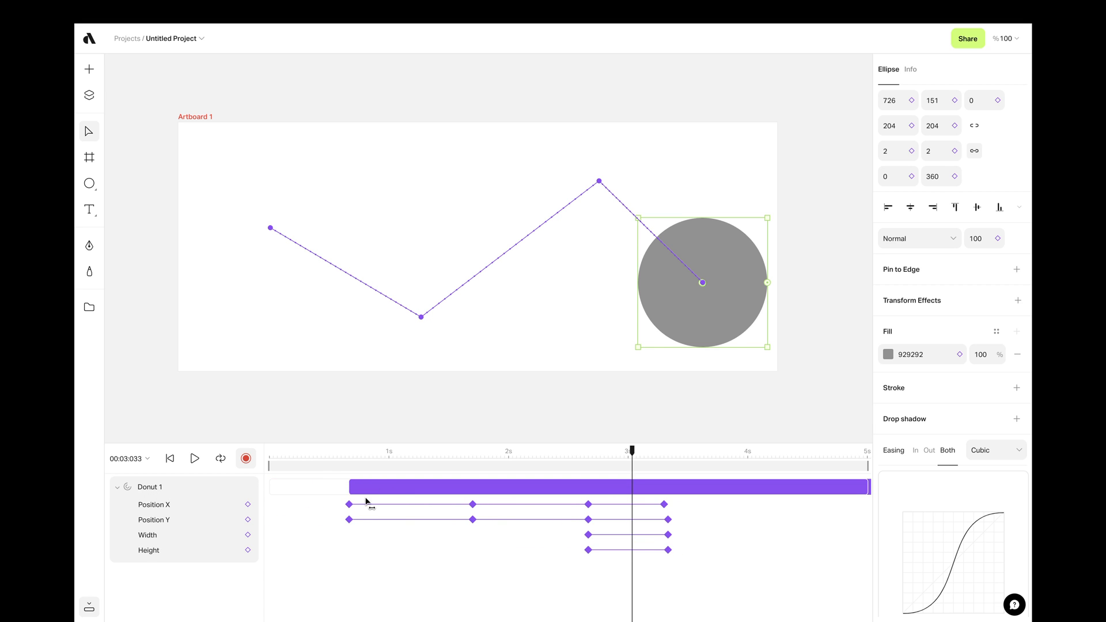
click(117, 486)
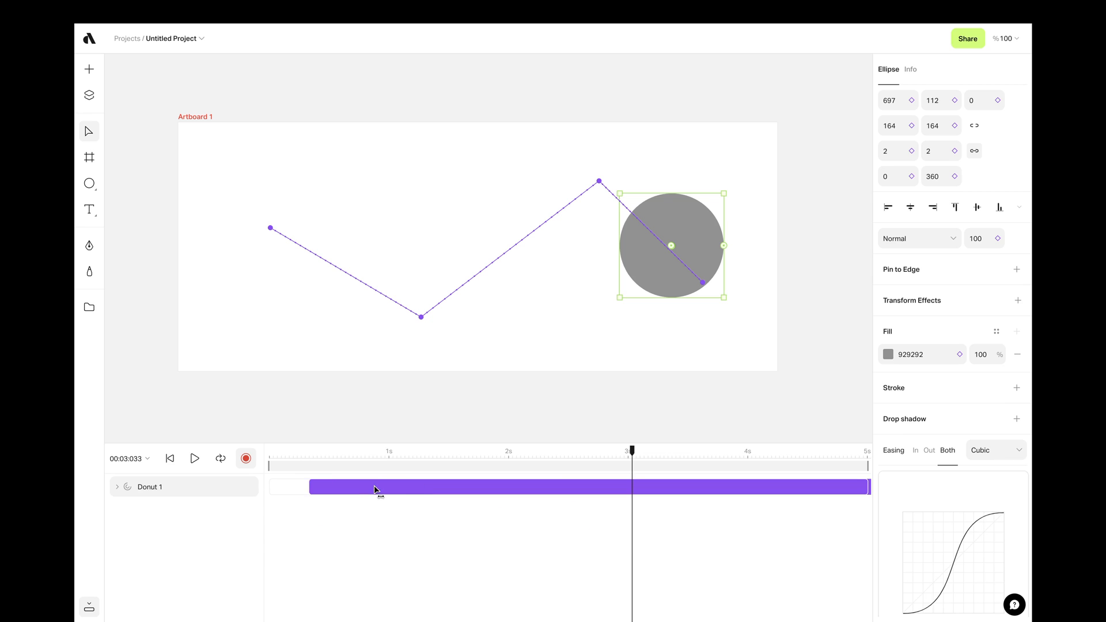
click(118, 486)
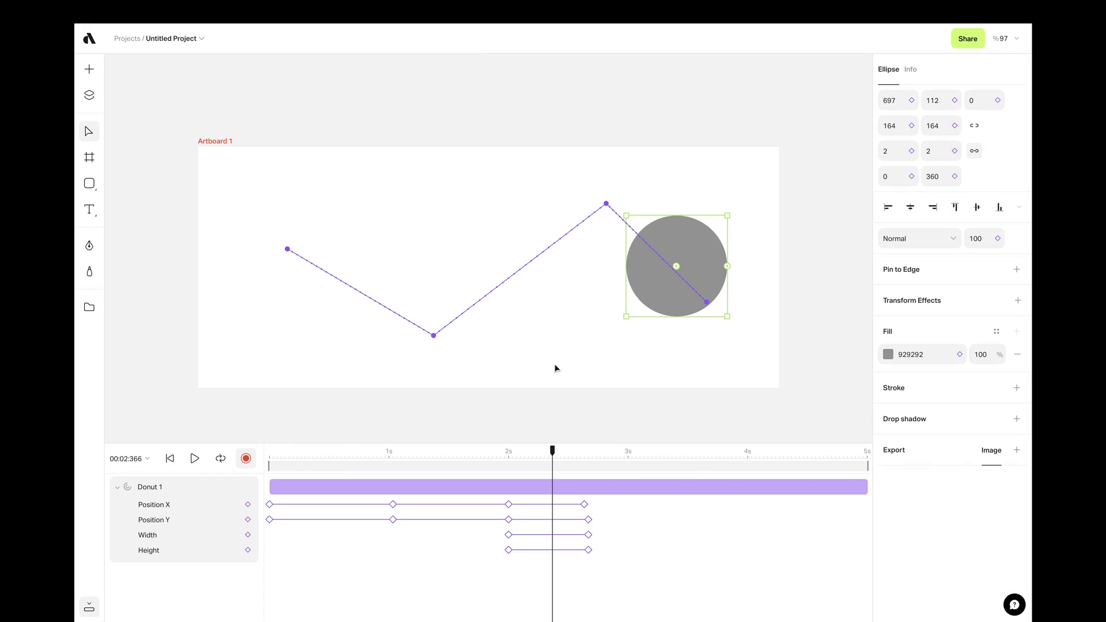
mouse_move(545, 354)
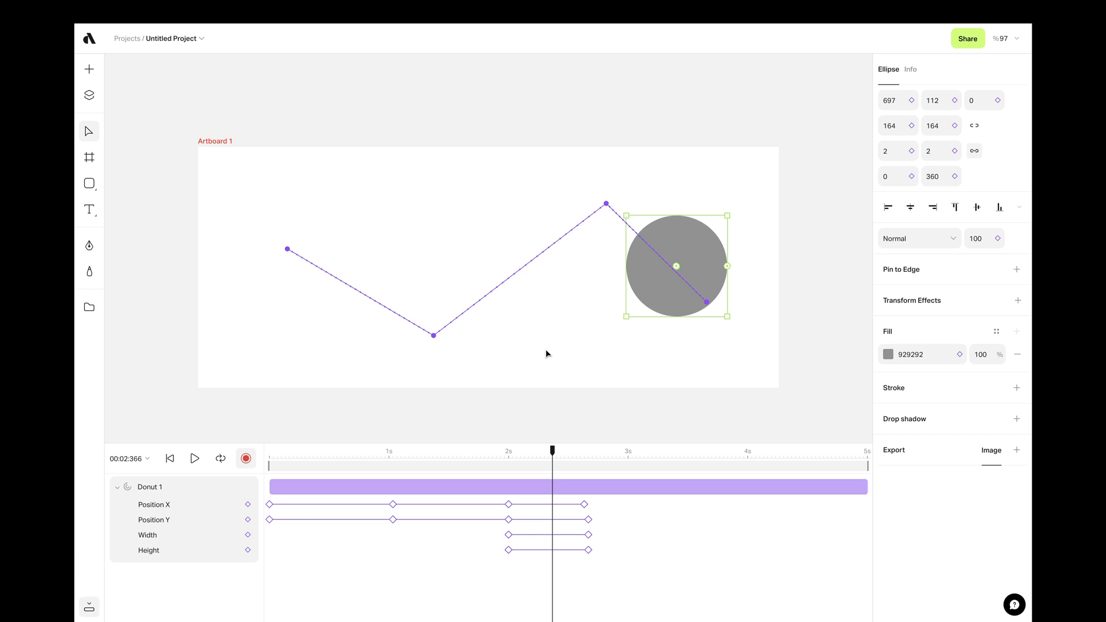
- Draw a square in the upper left and copy the circle's keyframed animation onto it
drag(223, 173, 357, 309)
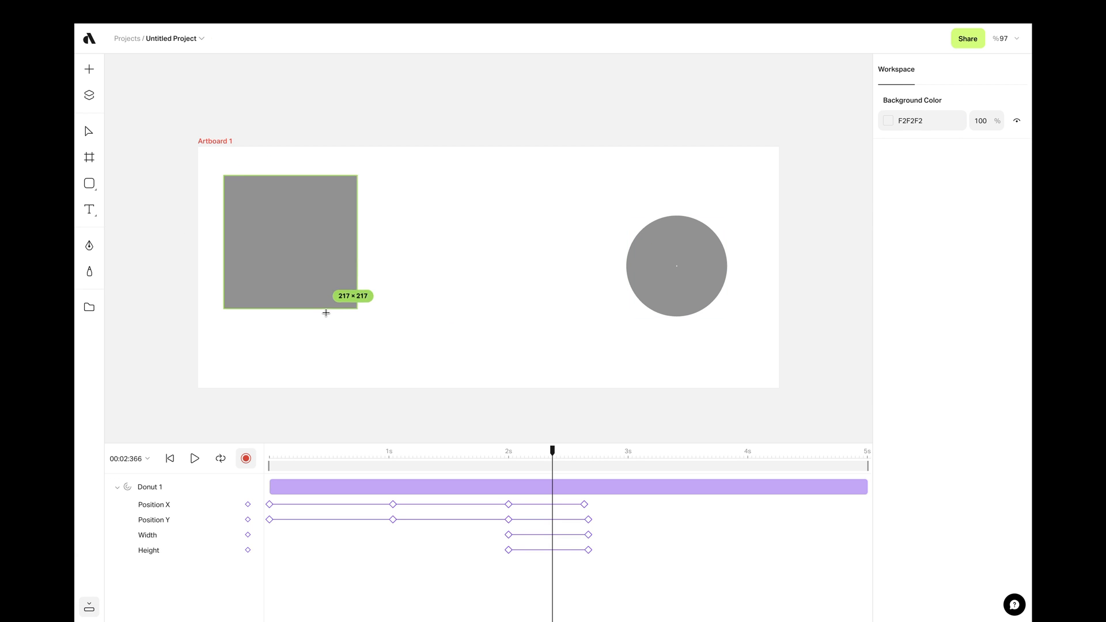
click(676, 265)
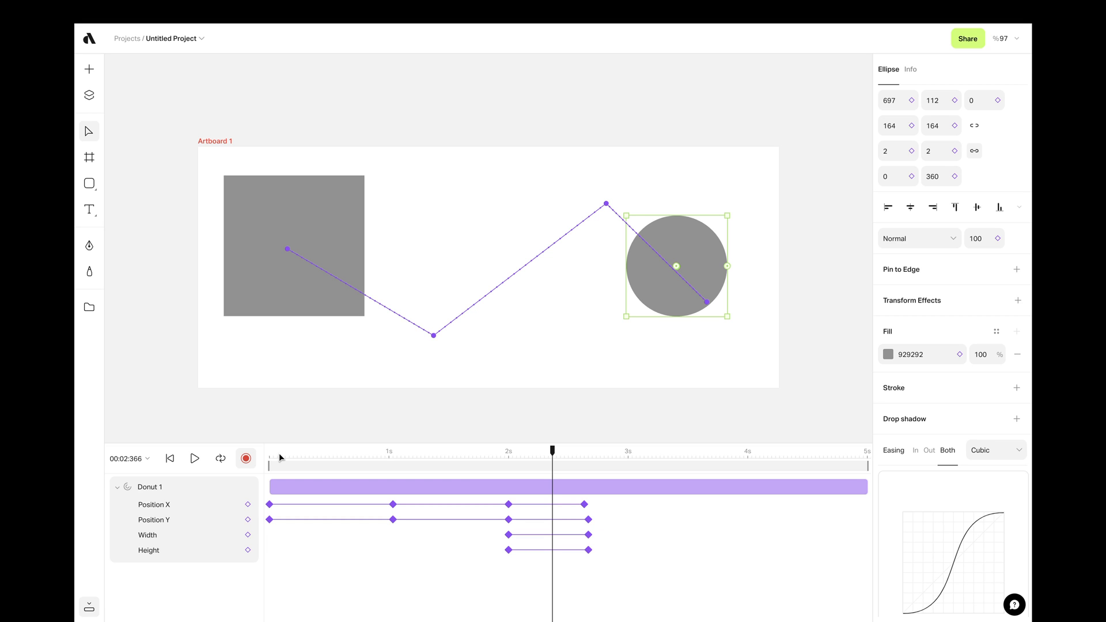
click(294, 247)
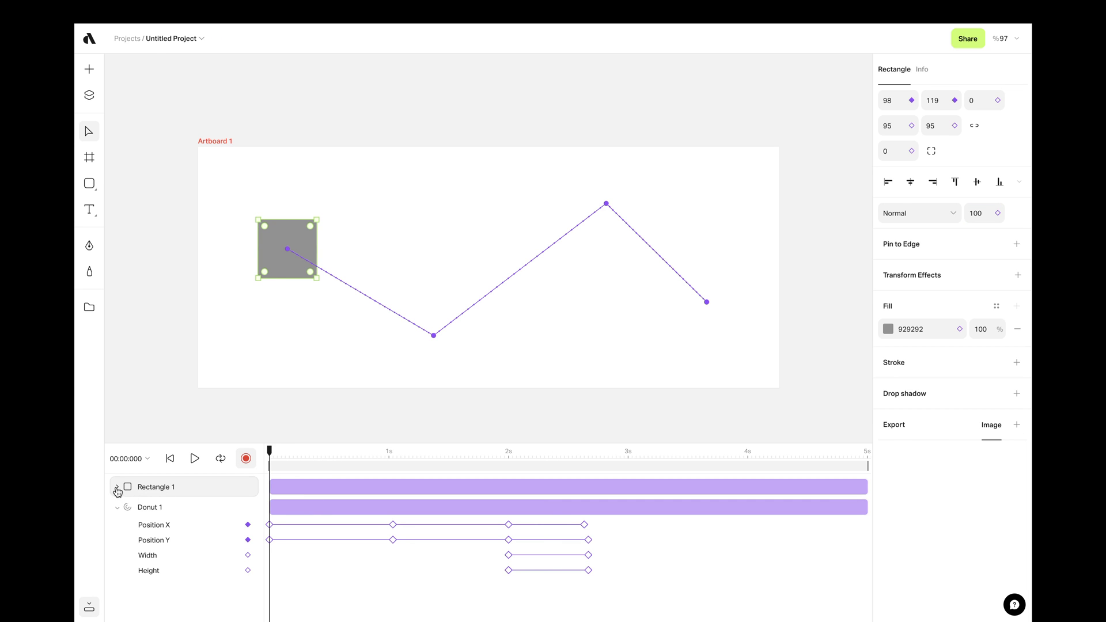
- Expand Rectangle 1's animated properties and play, pause and resume the combined preview
click(195, 458)
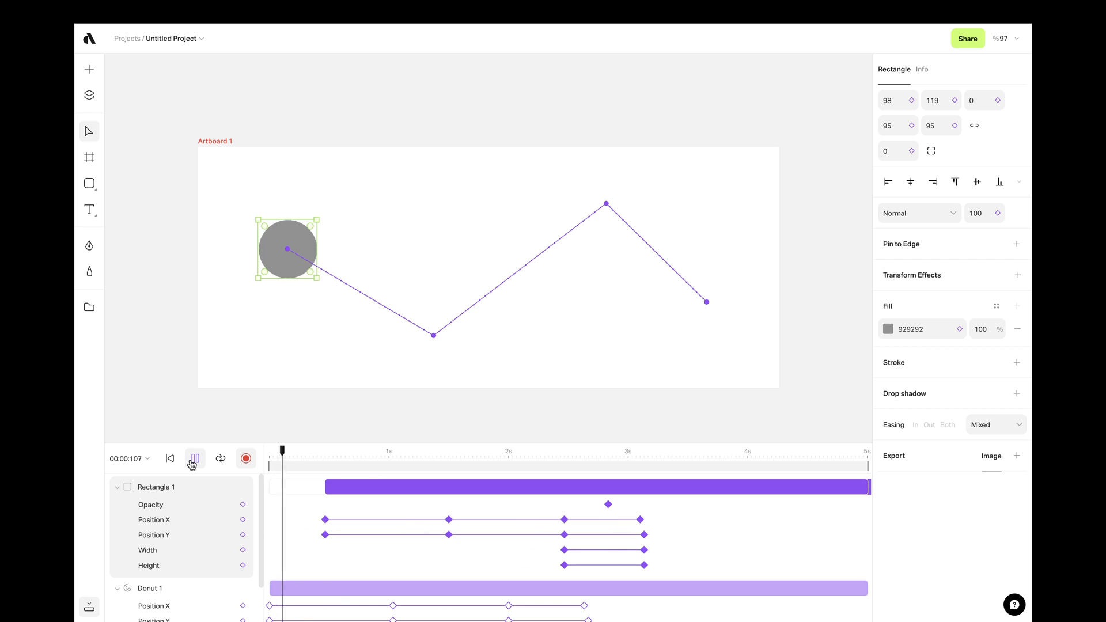
click(522, 451)
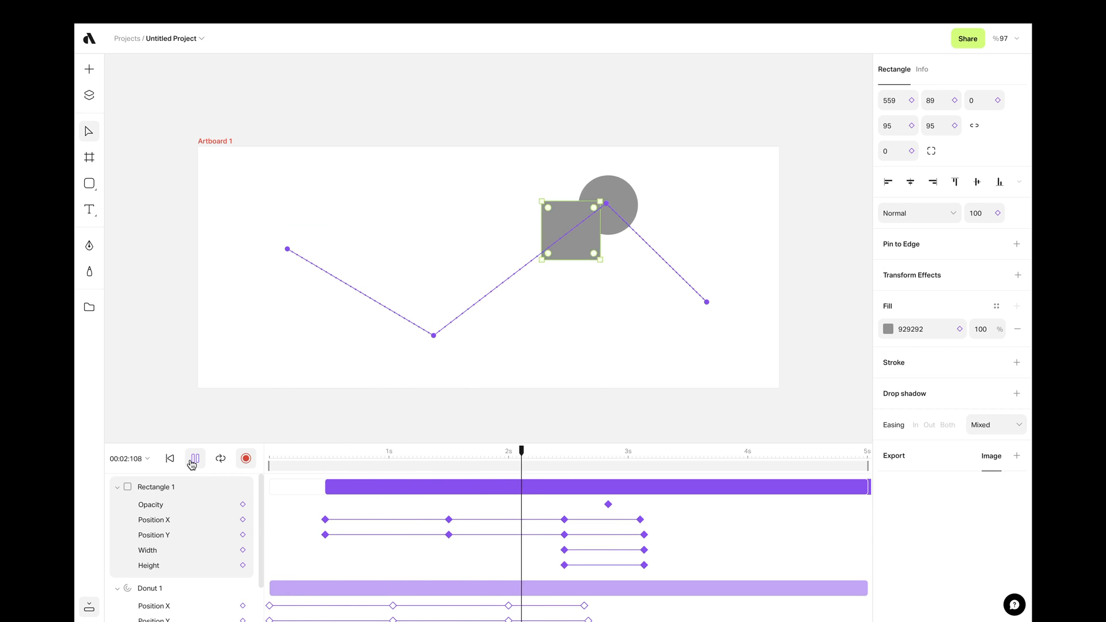
click(194, 458)
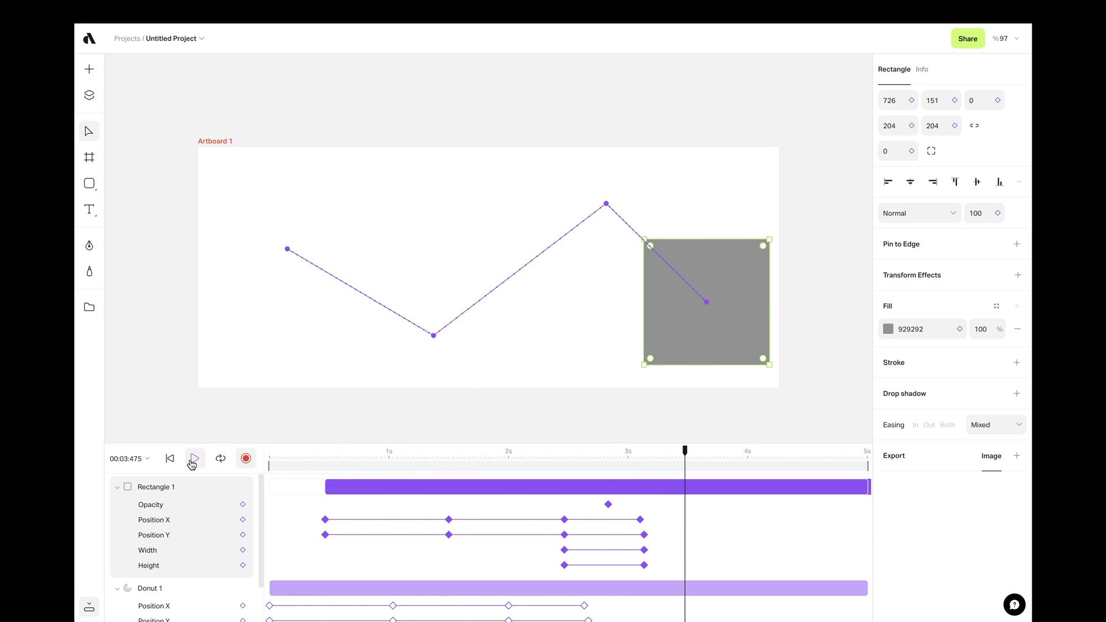
click(195, 459)
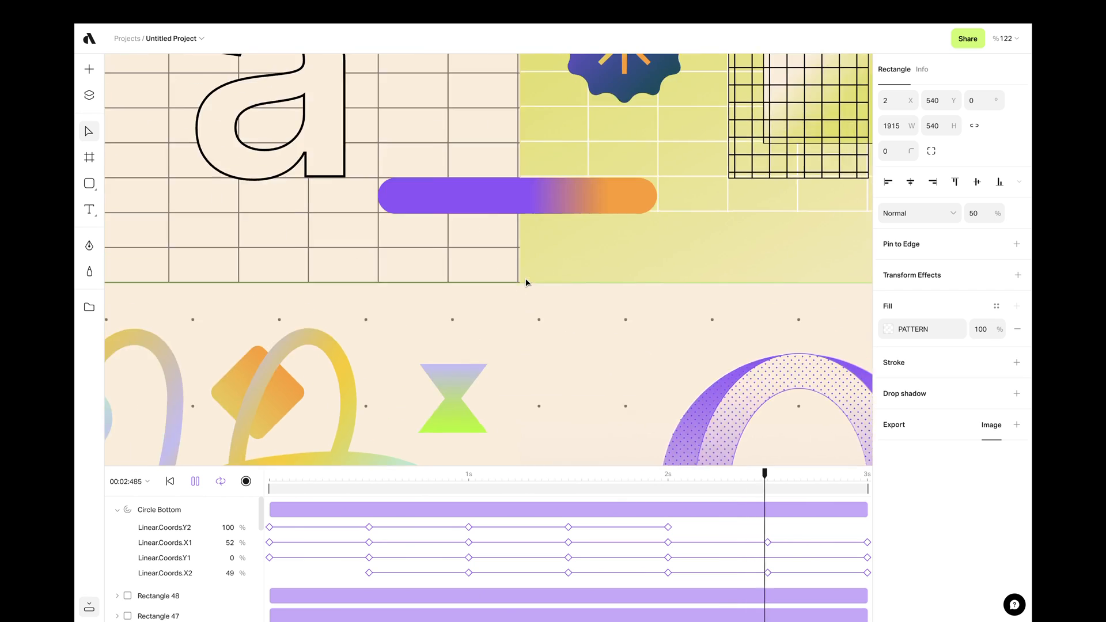
- Scrub through the showcase's Linear.Coords gradient animation on Circle Bottom
drag(764, 474, 556, 473)
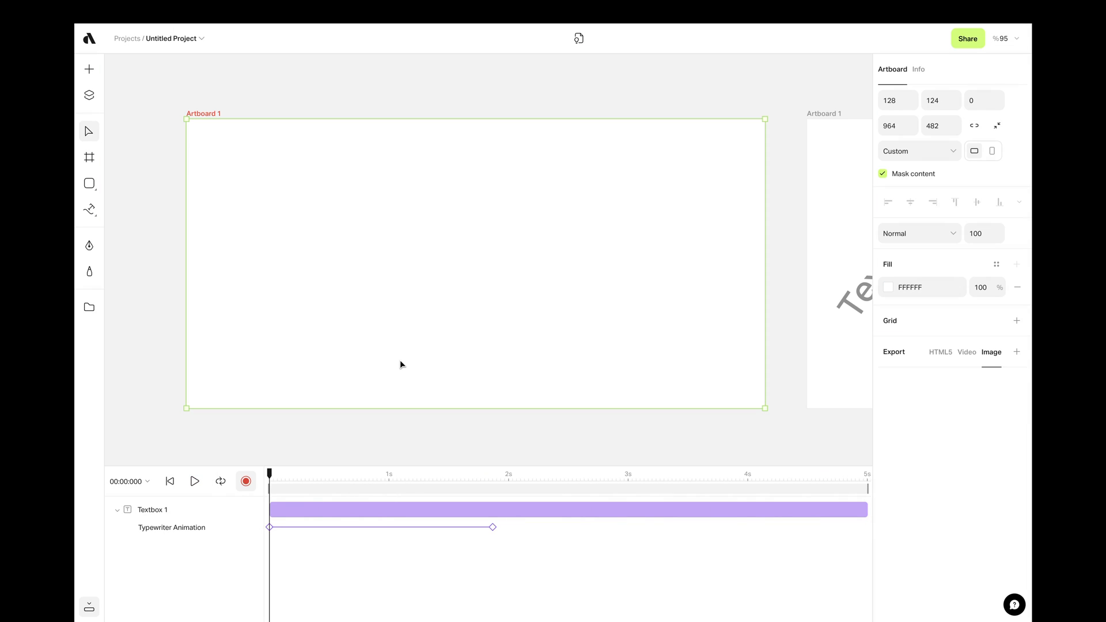
mouse_move(394, 364)
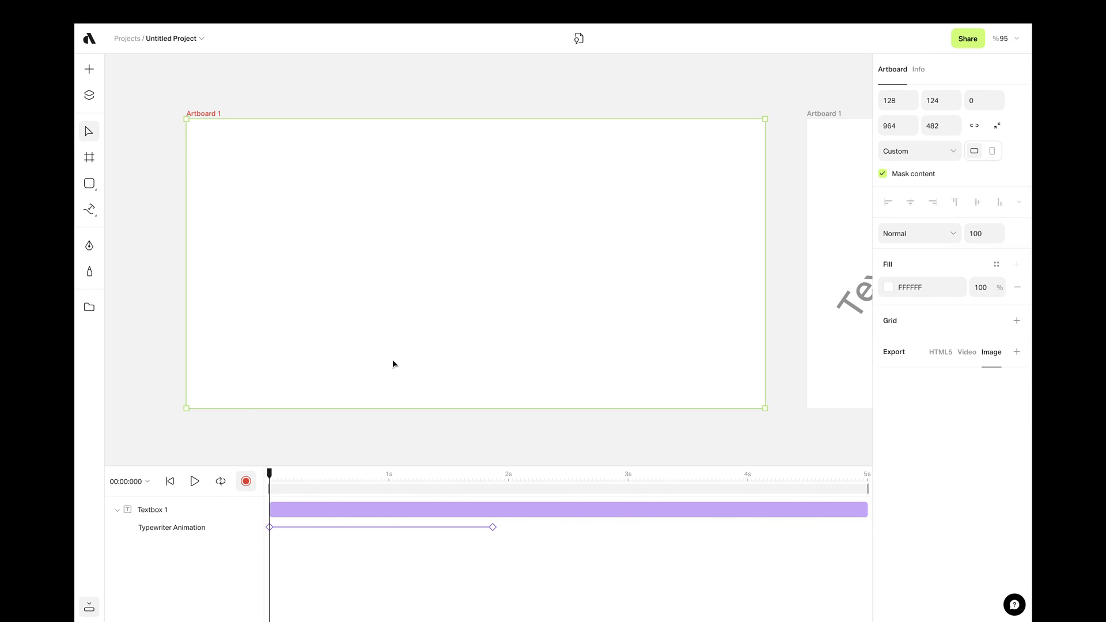
mouse_move(194, 481)
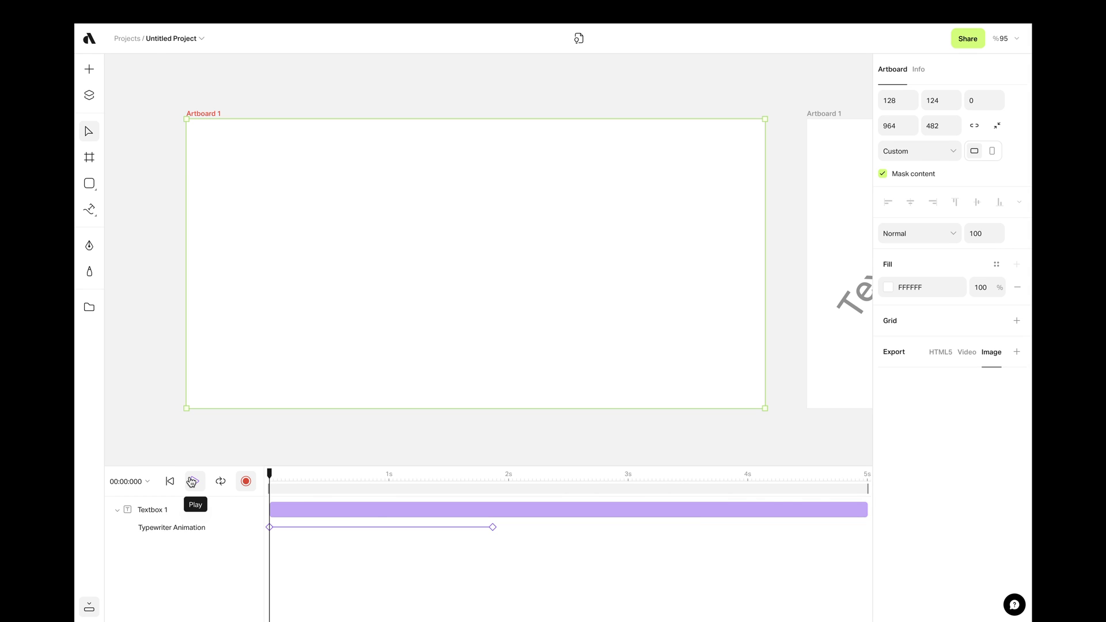
- Play and pause Textbox 1's typewriter animation so the text types itself in
click(195, 482)
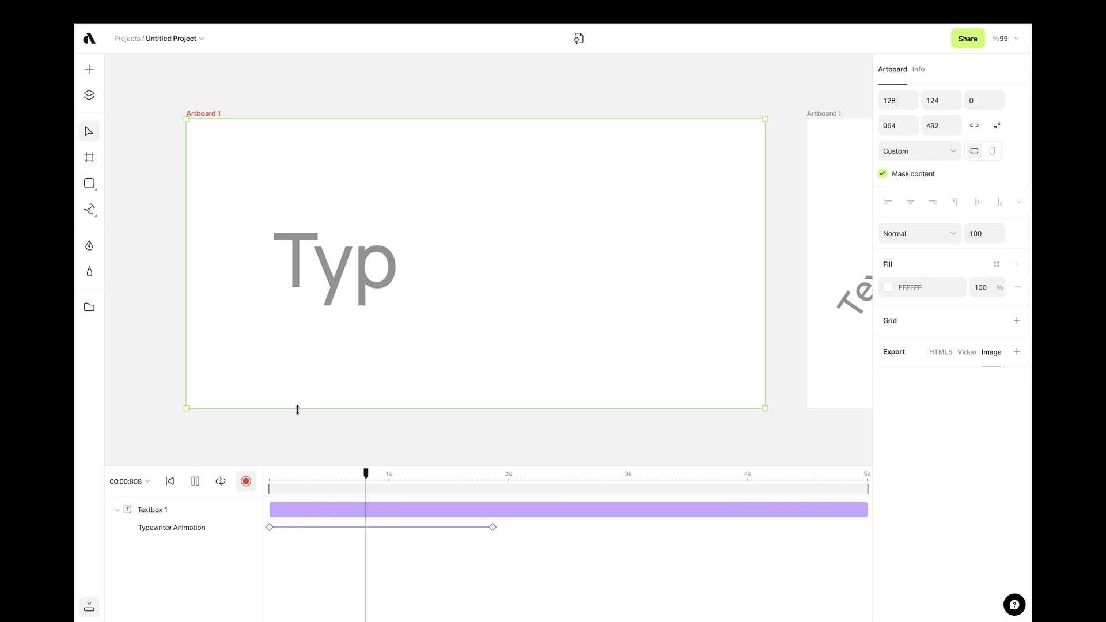
click(195, 481)
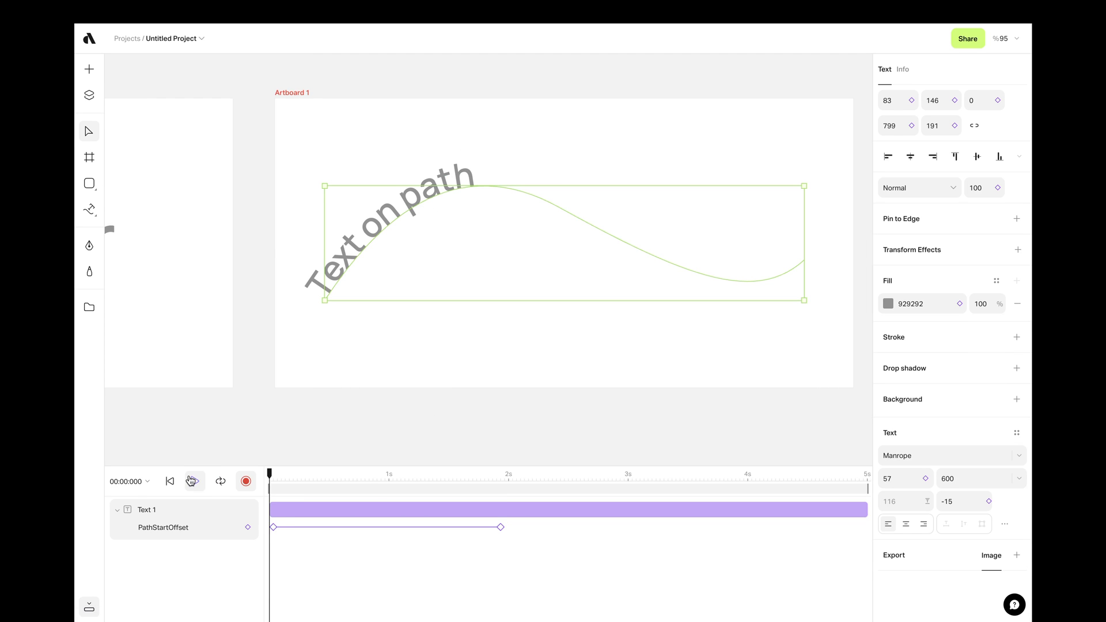
- Play the Text 1 path-offset slide, then the circular video along the same curve, and pause it
click(194, 482)
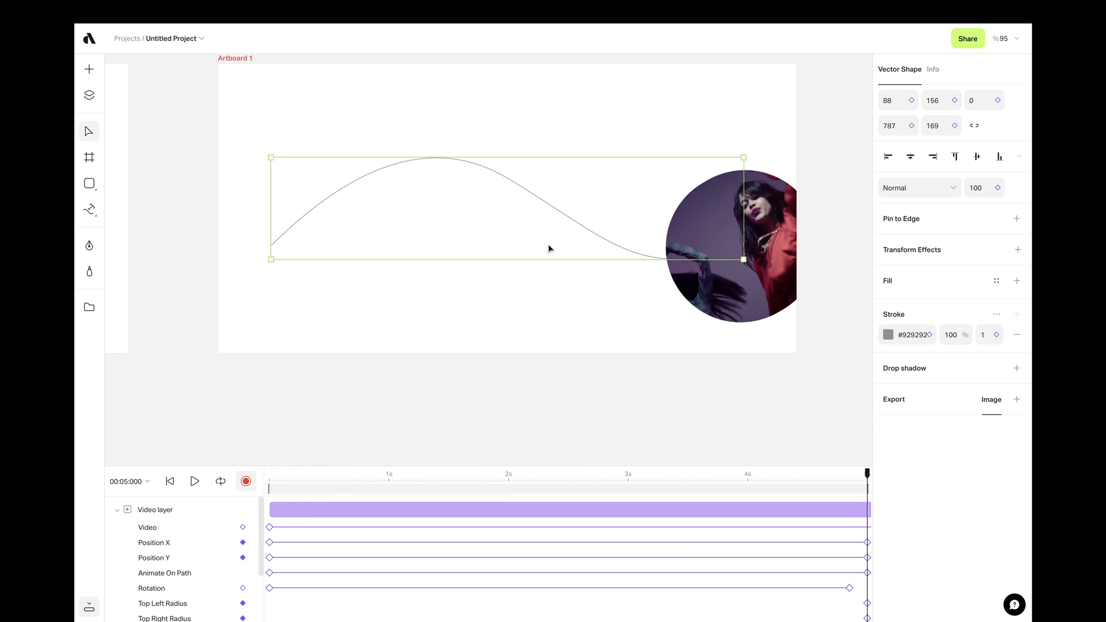
click(195, 482)
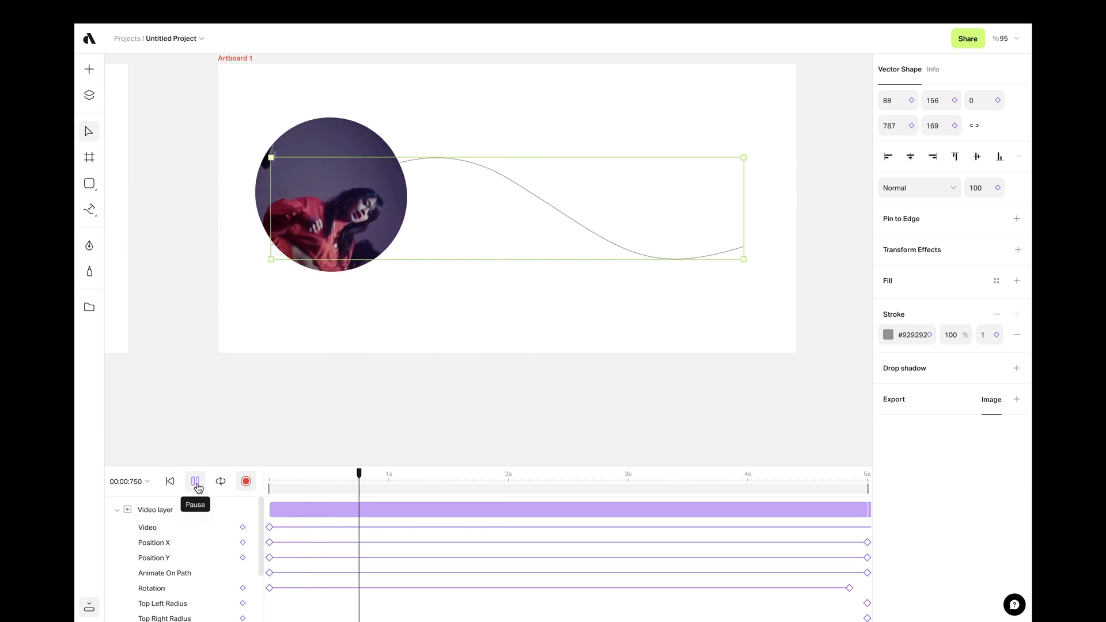
click(194, 481)
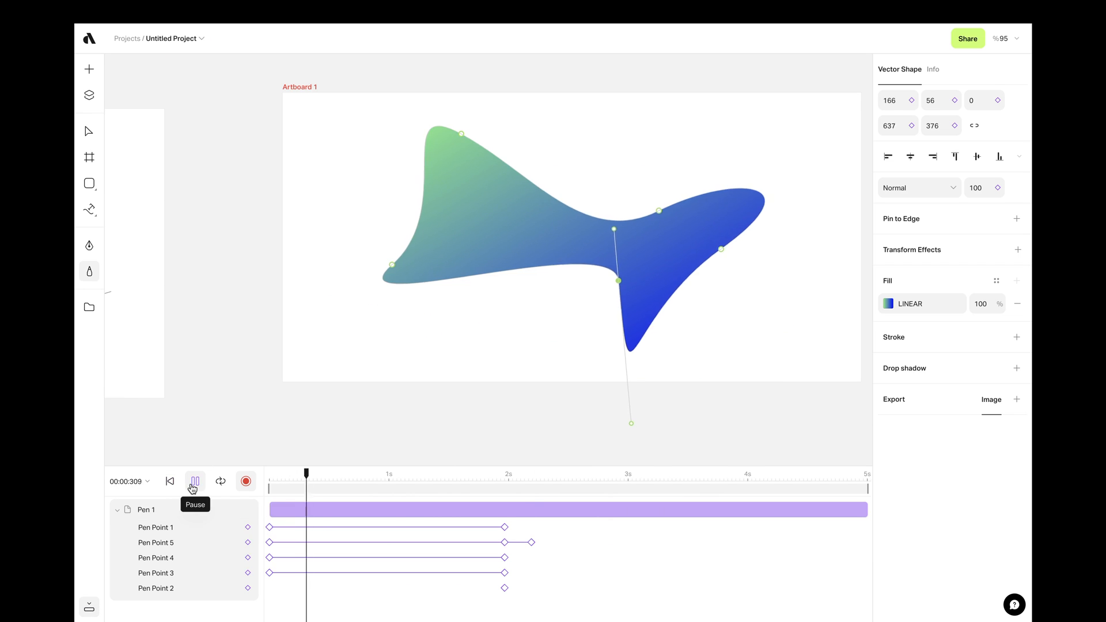
- Pause the Pen 1 gradient shape's point-morph preview
click(195, 482)
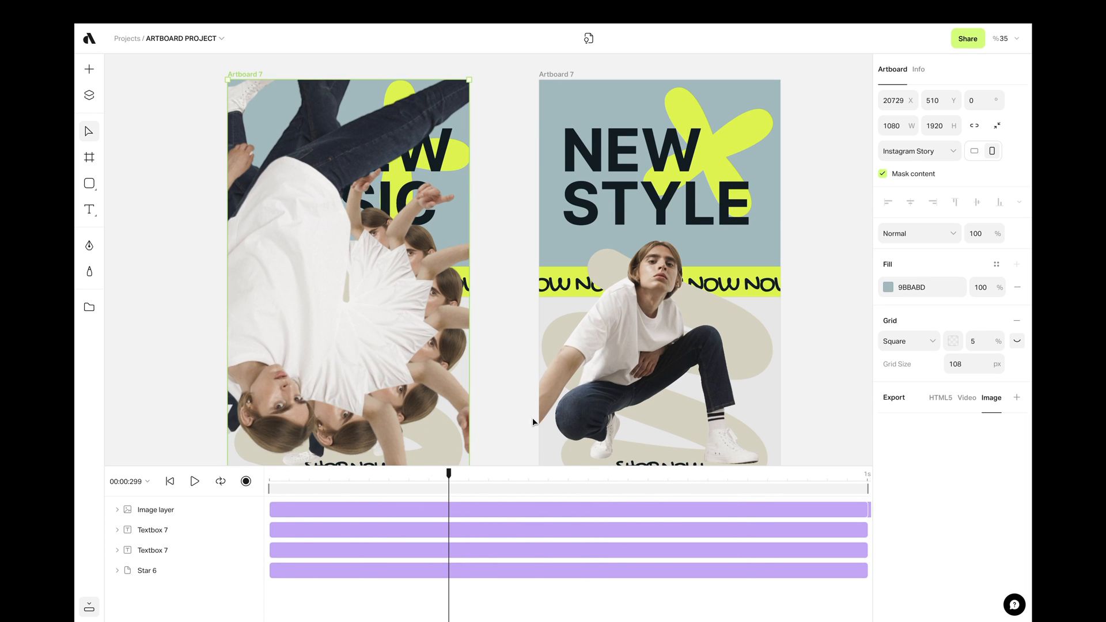
- Scrub the NEW STYLE story timeline playhead forward and back to watch its elements move
drag(448, 473, 587, 472)
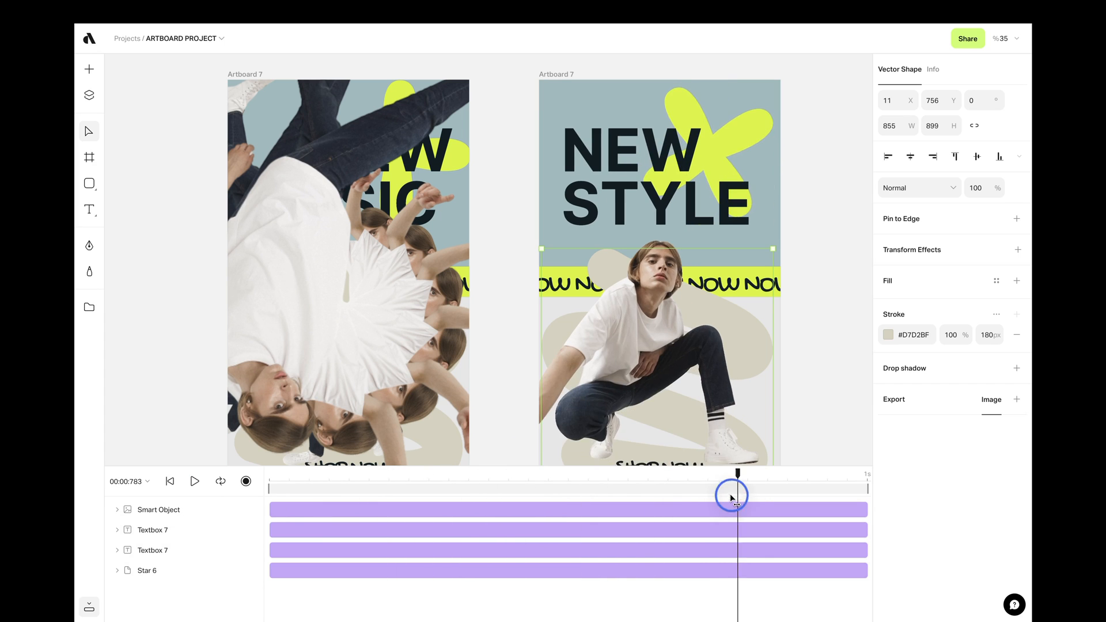
drag(731, 494, 478, 494)
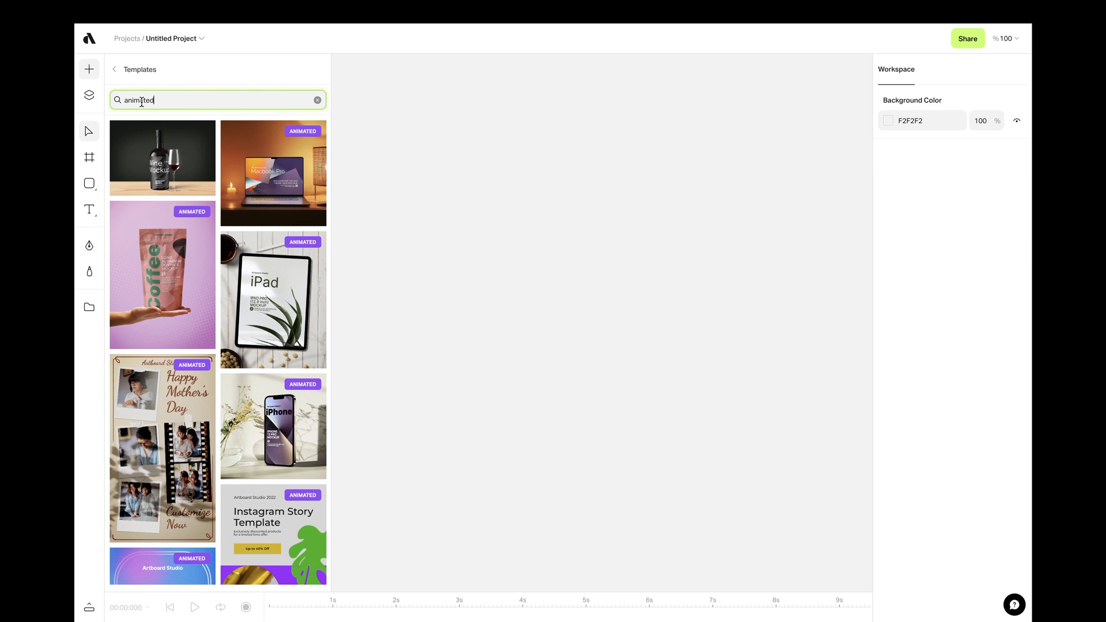
- Scroll the 'animated' template results to reveal more story and social templates
scroll(down, 3)
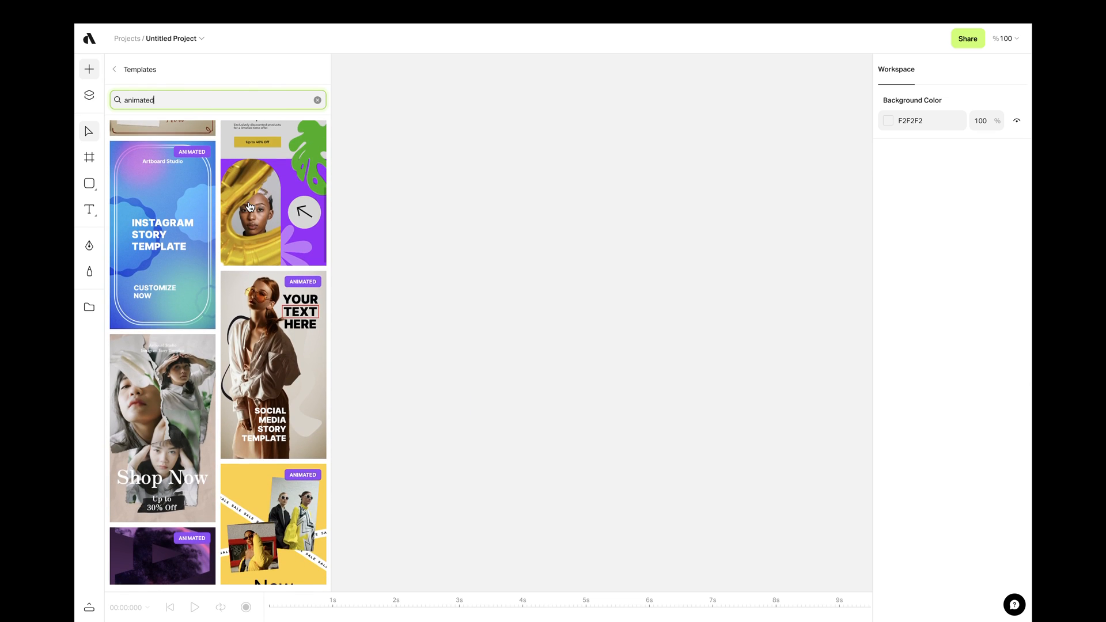